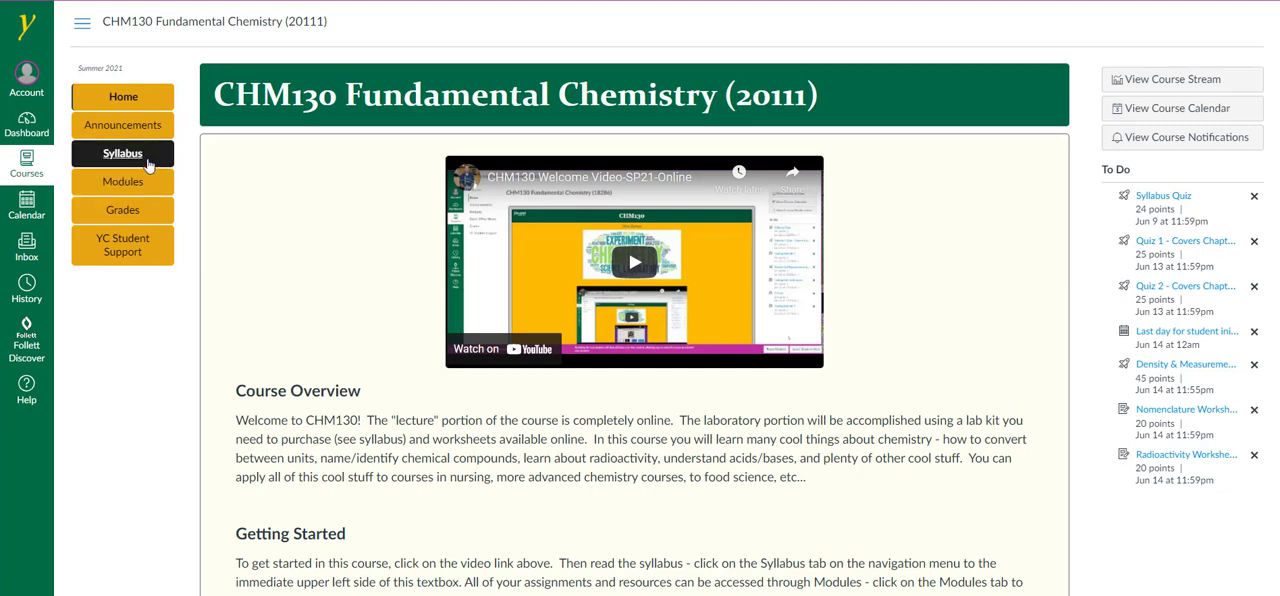
# Open the CHM130 Fundamental Chemistry syllabus from the course navigation.
pyautogui.click(122, 153)
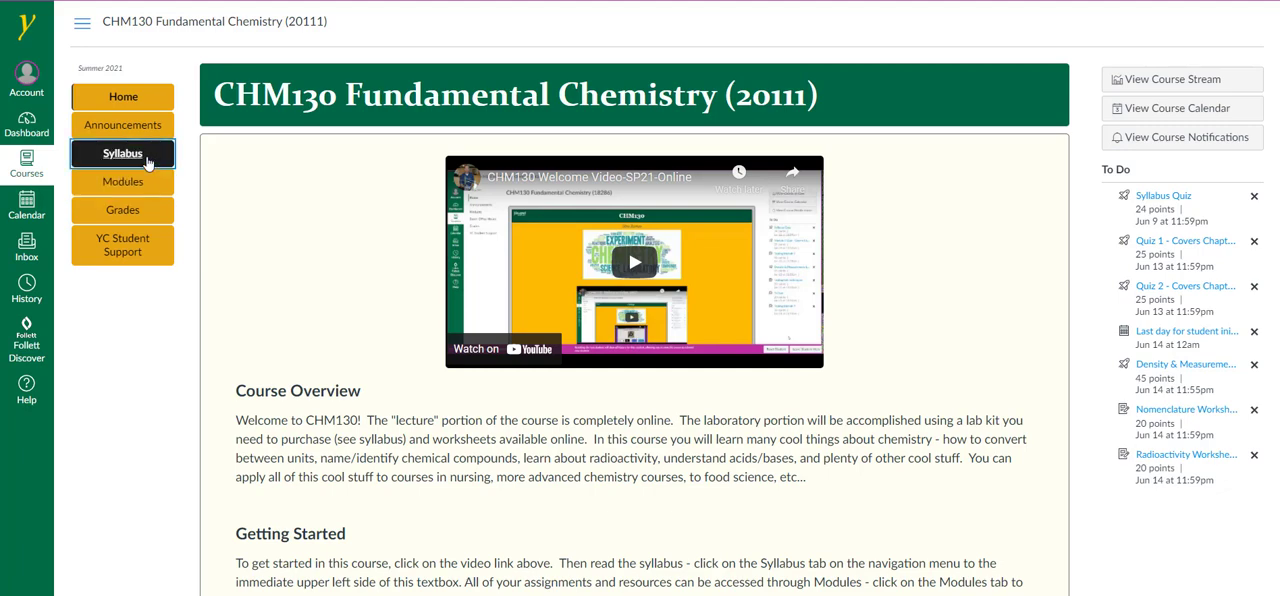
pyautogui.click(122, 153)
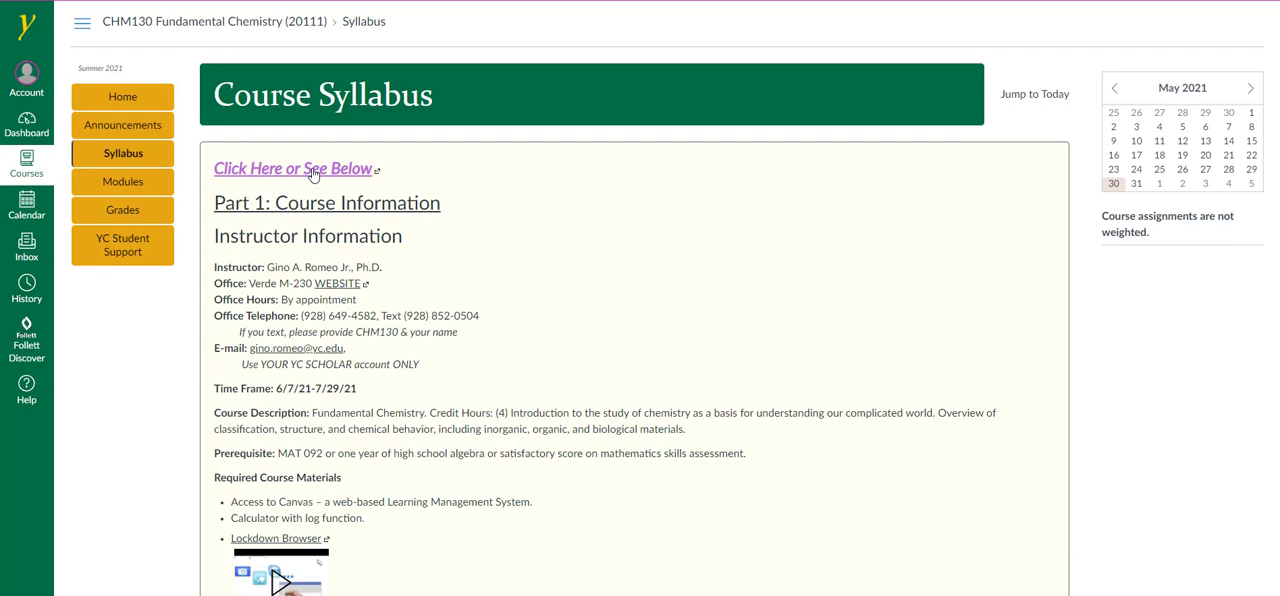
# Leave the syllabus and return to the CHM130 course home page.
pyautogui.click(292, 168)
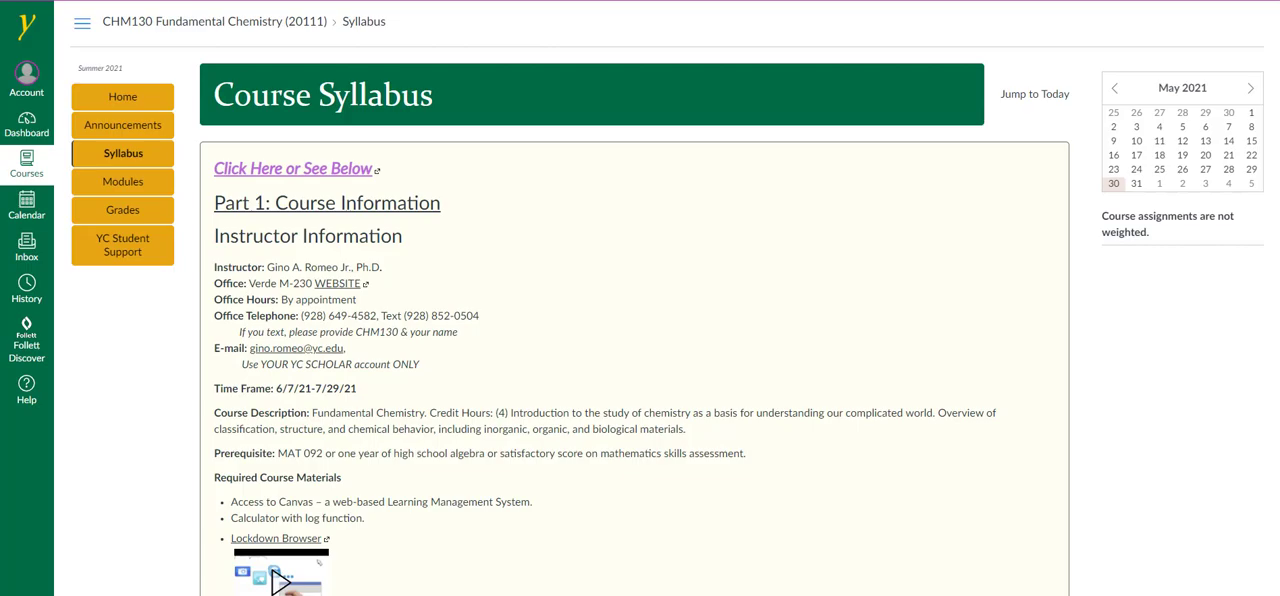
pyautogui.click(122, 96)
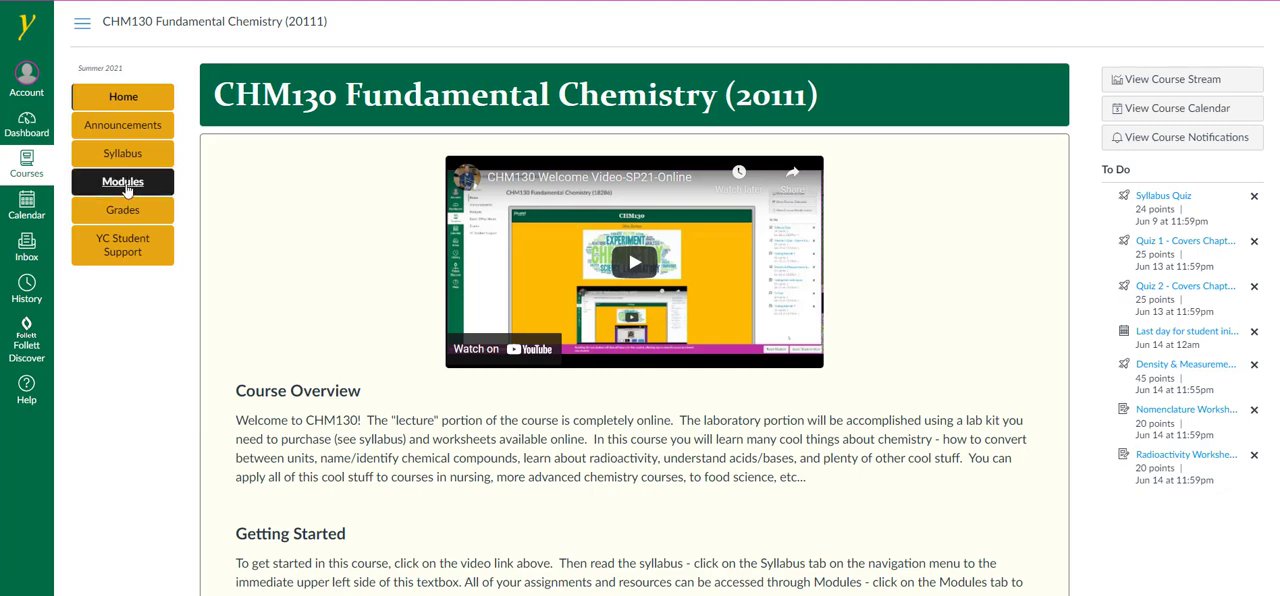
# Open the CHM130 Modules page and scroll down to Module 1.
pyautogui.click(122, 181)
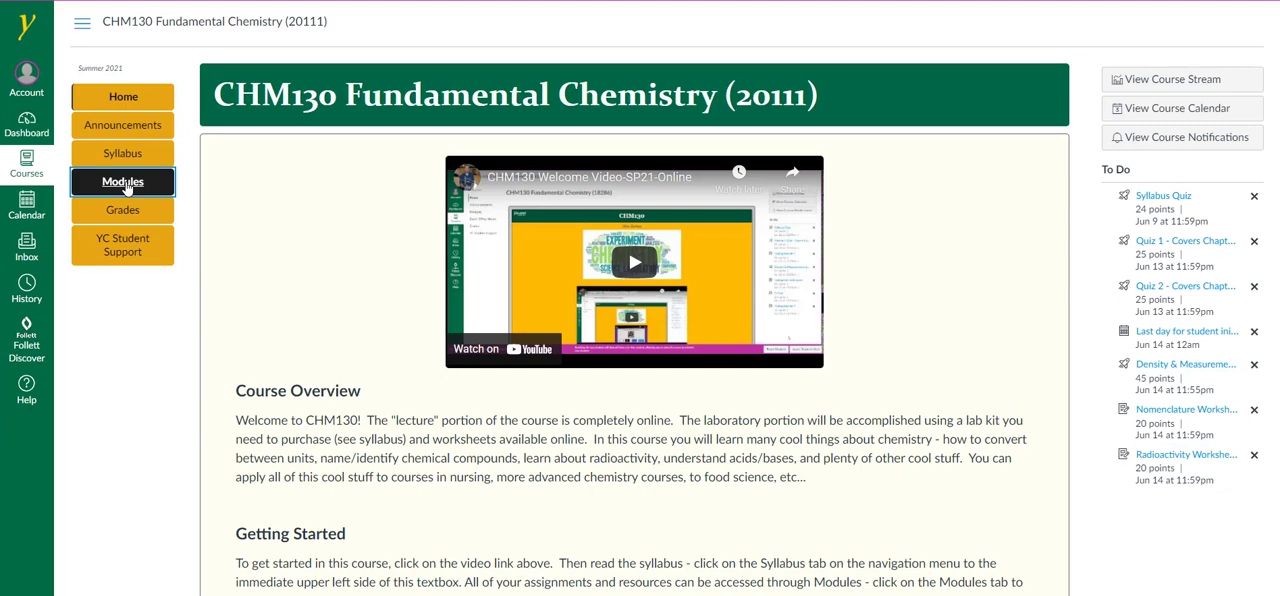
pyautogui.click(122, 181)
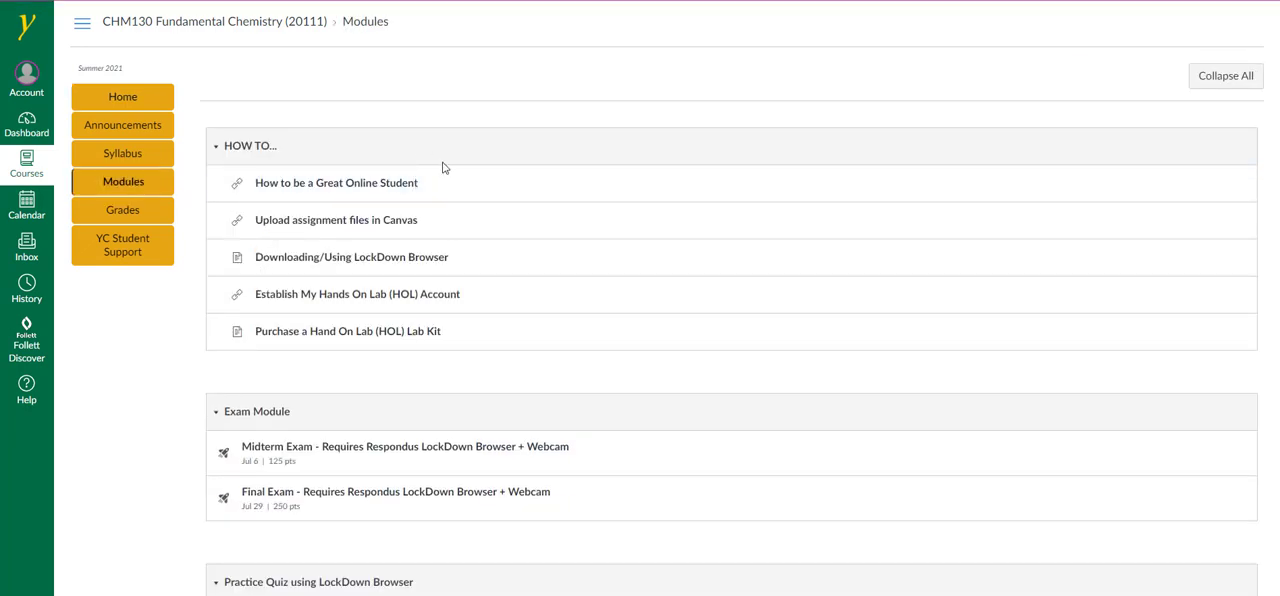
pyautogui.moveTo(452, 179)
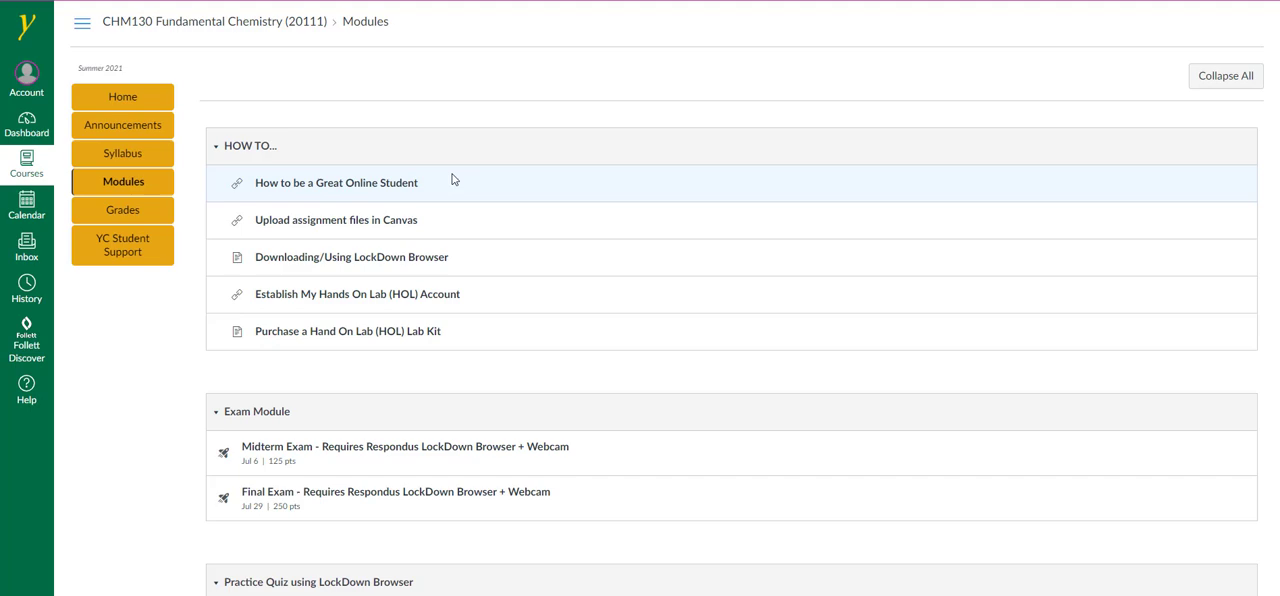
pyautogui.moveTo(487, 211)
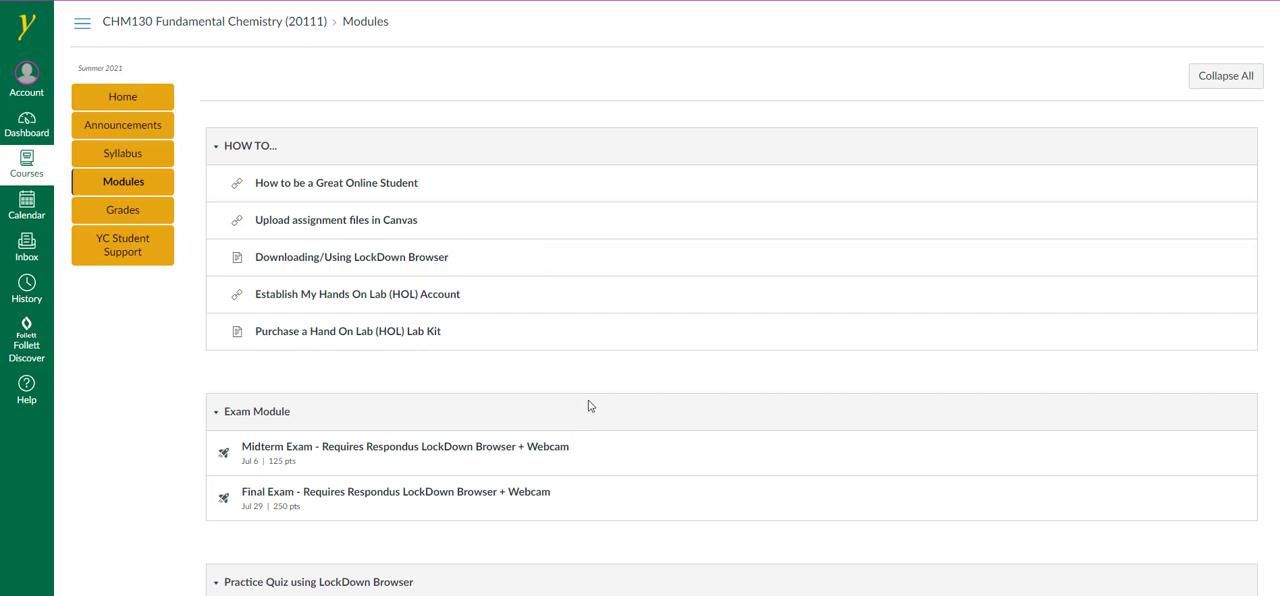
pyautogui.scroll(-3)
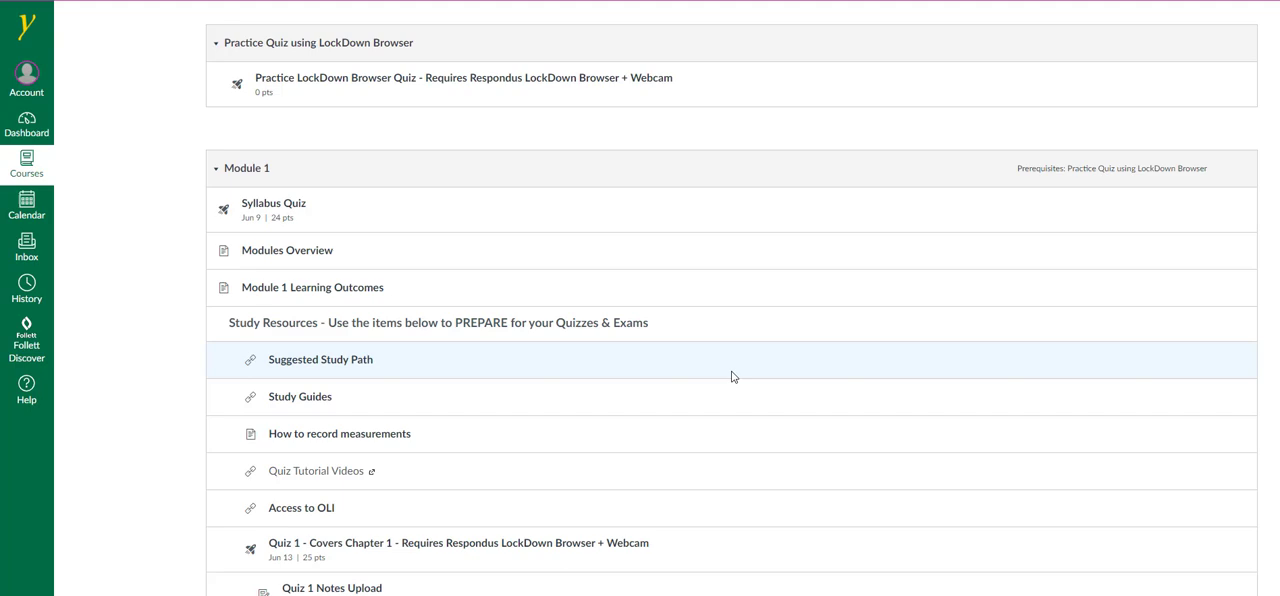
pyautogui.scroll(-3)
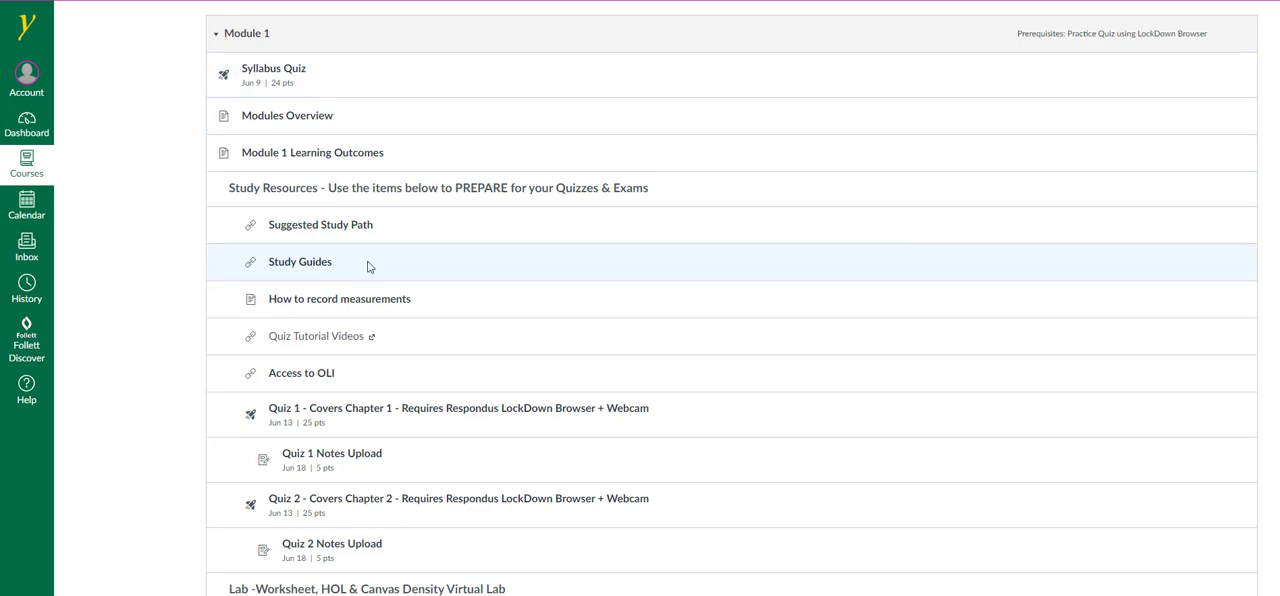
pyautogui.moveTo(324, 270)
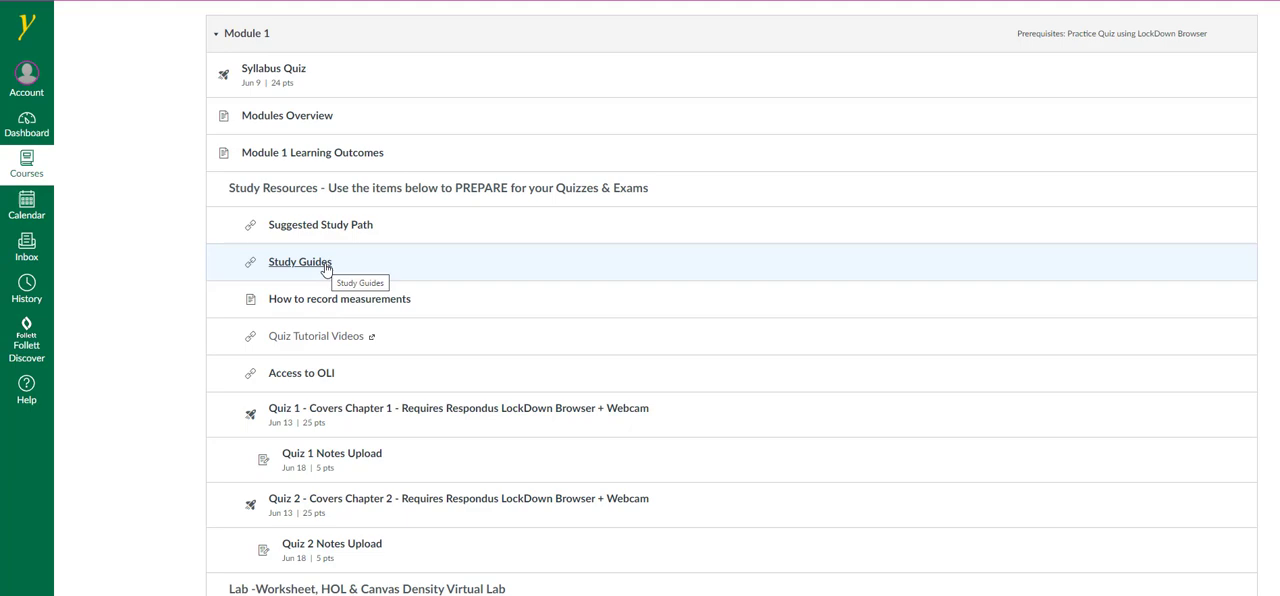
pyautogui.moveTo(340, 299)
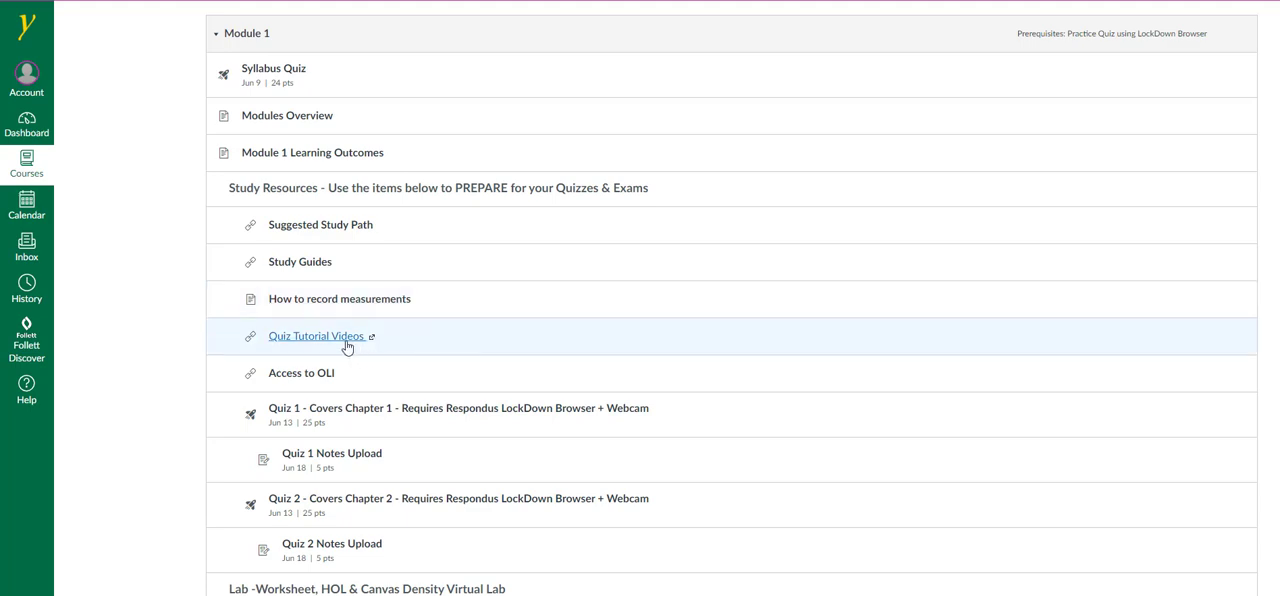
pyautogui.moveTo(347, 343)
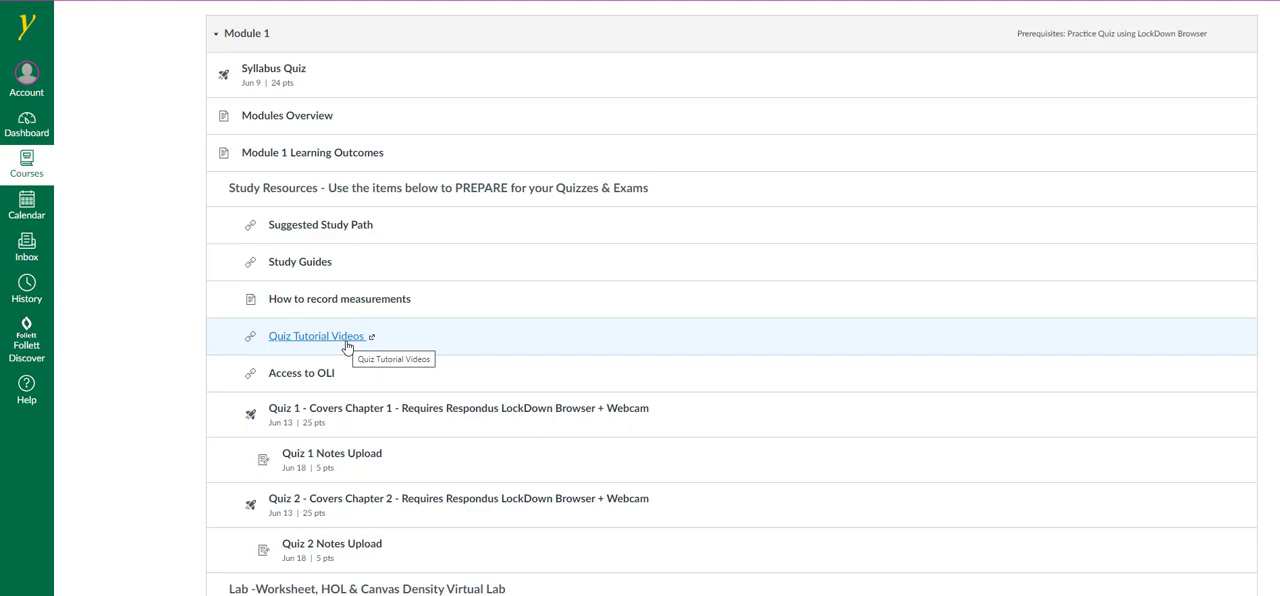
pyautogui.moveTo(326, 380)
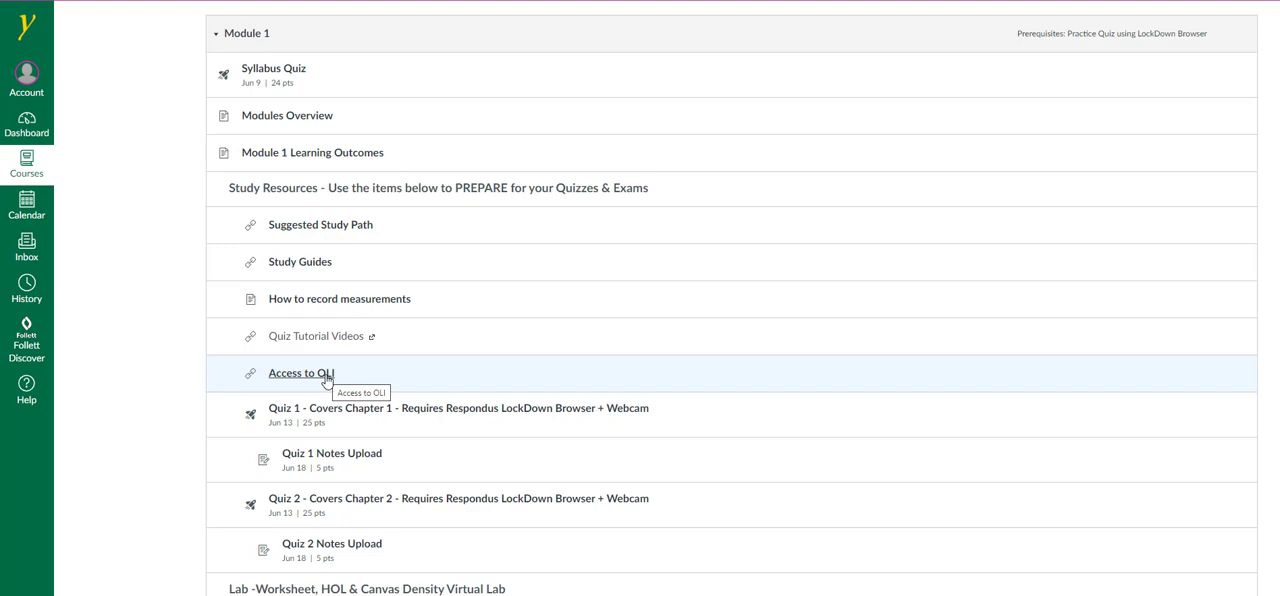
pyautogui.moveTo(481, 430)
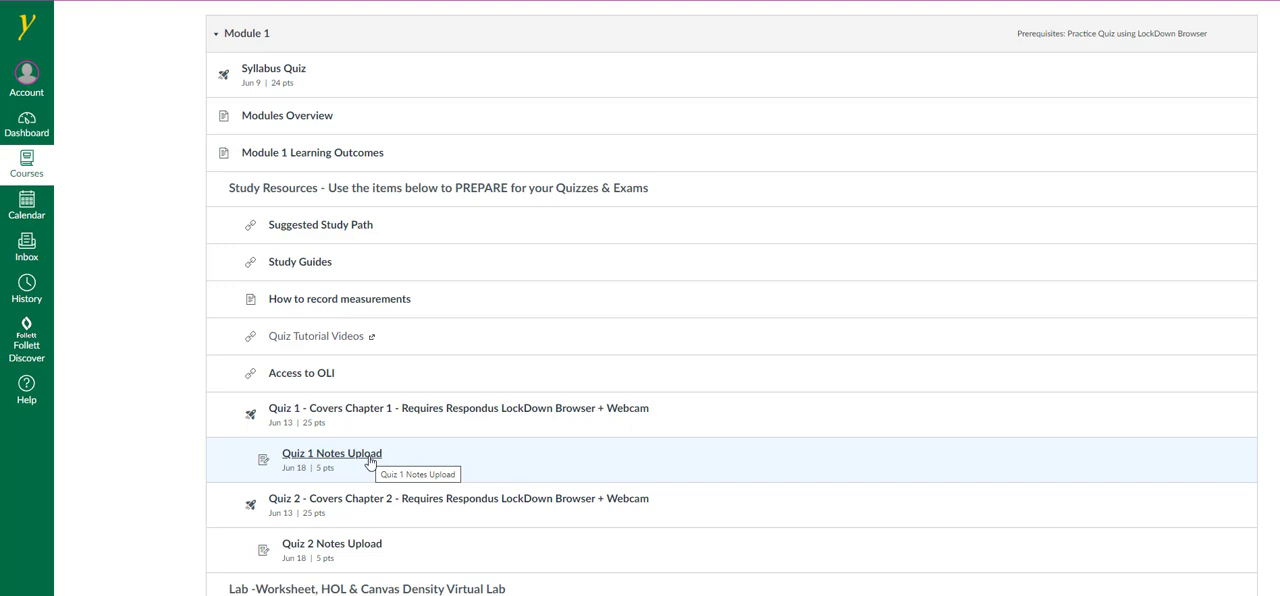
# Scroll through Module 1's lab items: scientific notation worksheet, HOL lab safety, density lab quiz.
pyautogui.scroll(-3)
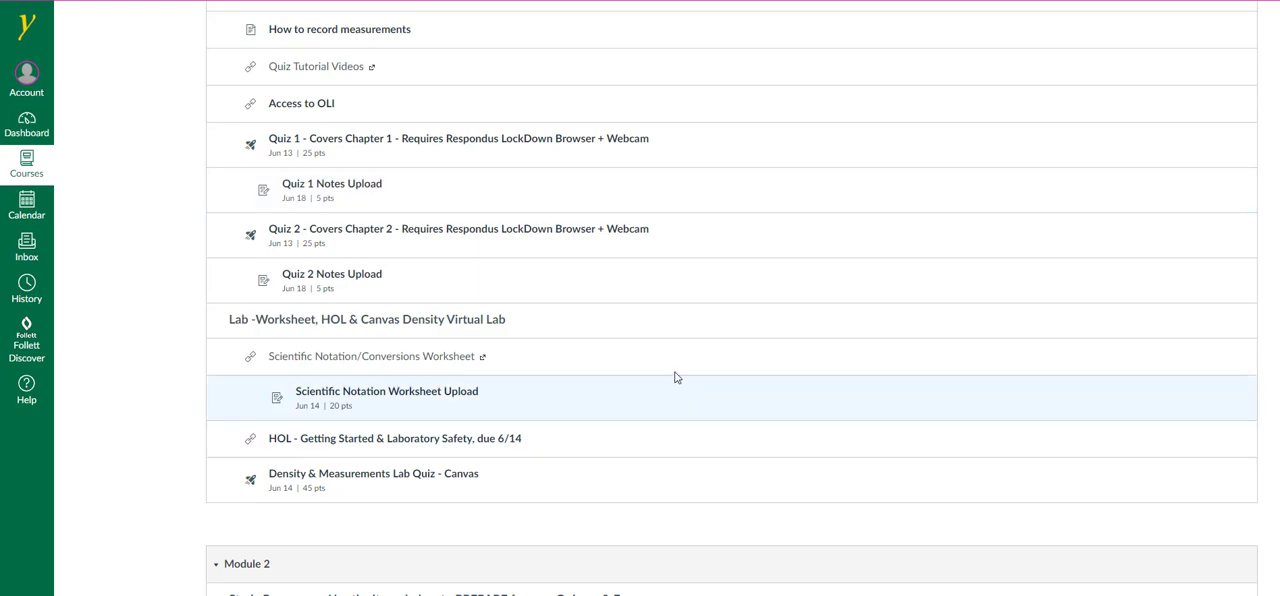
pyautogui.moveTo(601, 358)
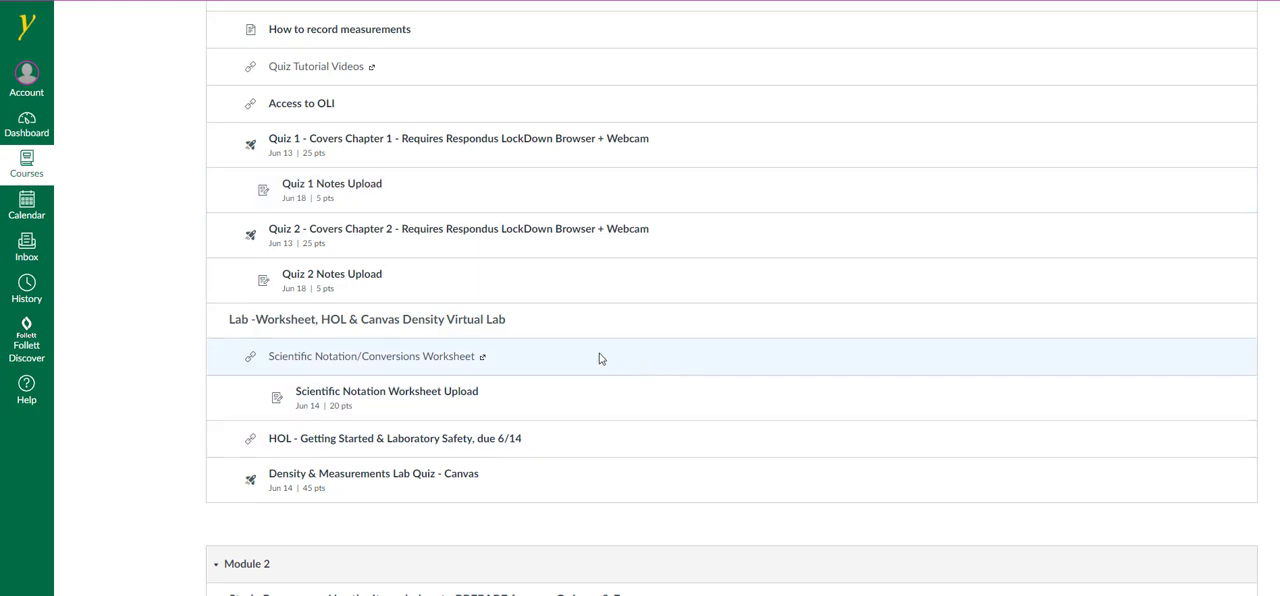
pyautogui.moveTo(483, 400)
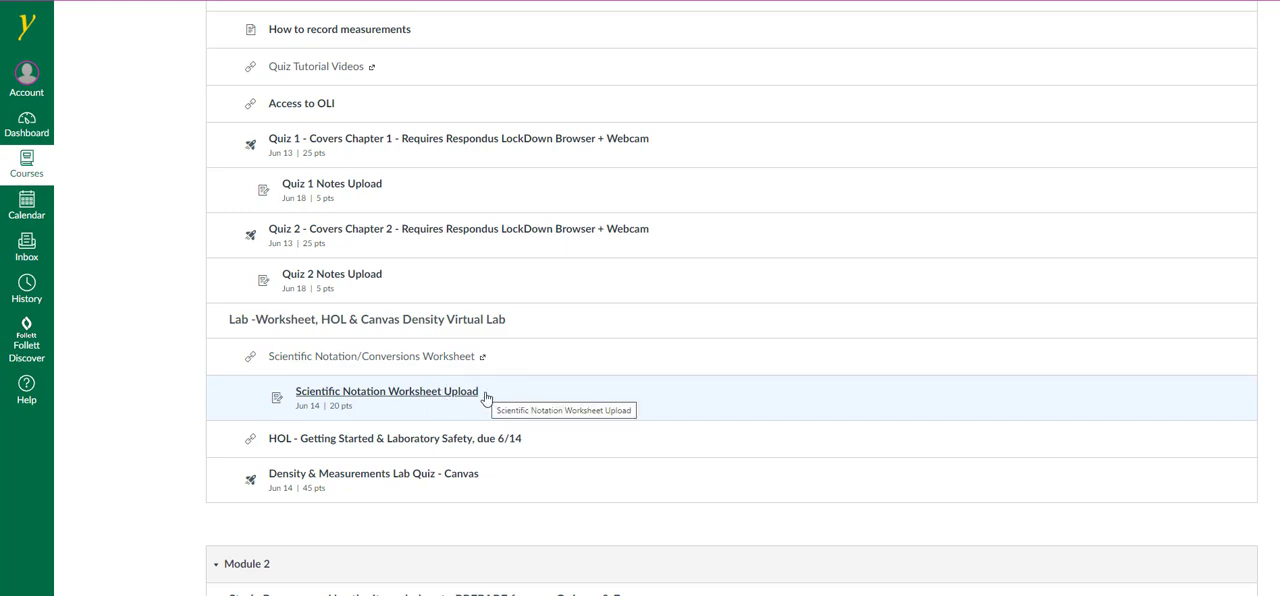
pyautogui.moveTo(459, 485)
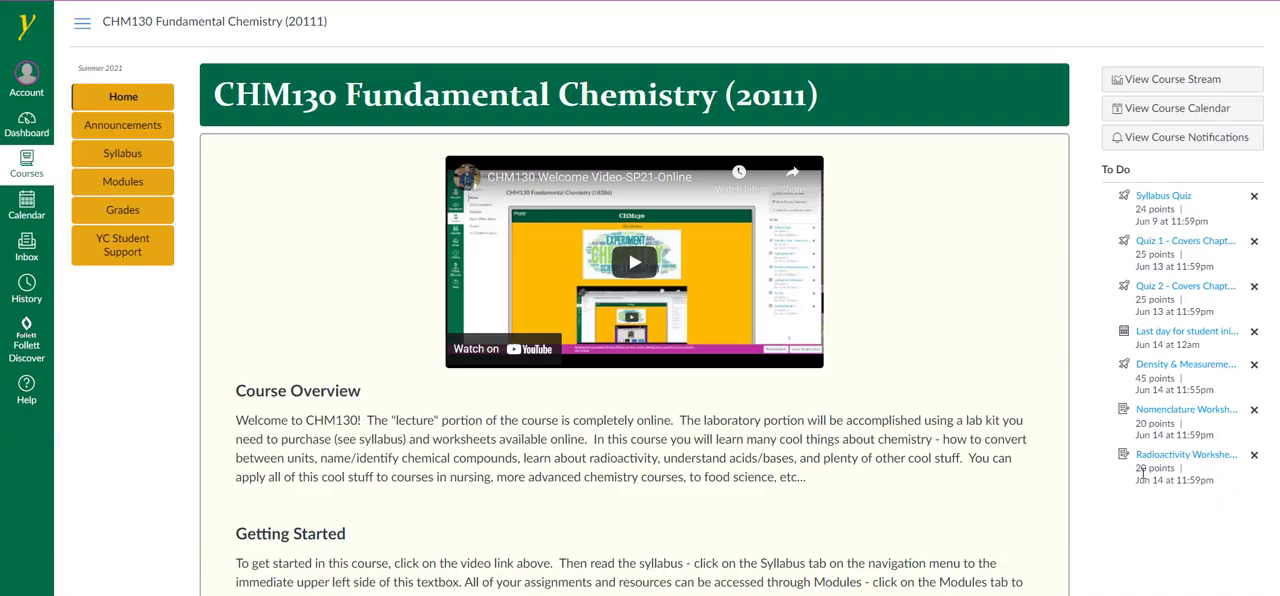
pyautogui.moveTo(1065, 440)
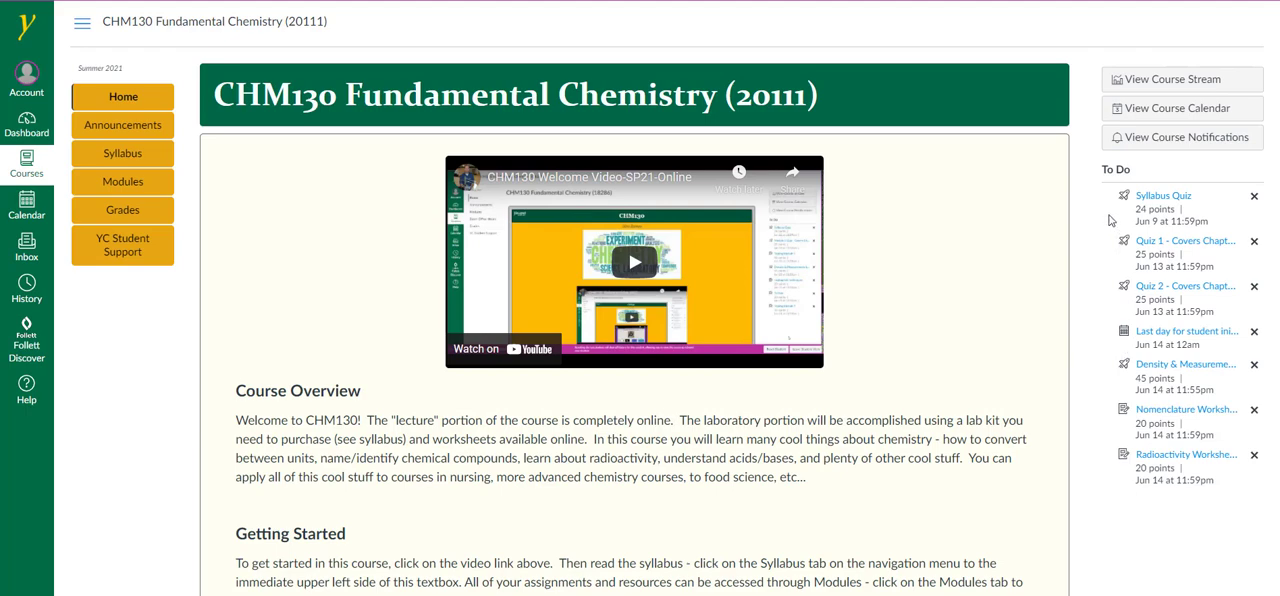
pyautogui.moveTo(1147, 465)
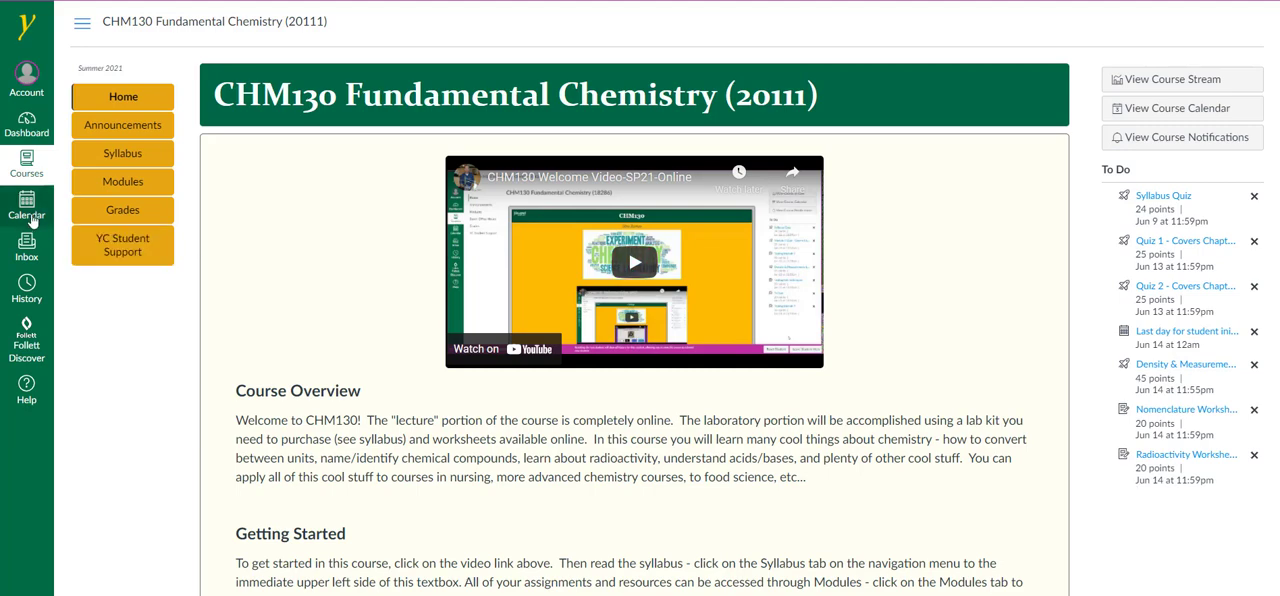
pyautogui.moveTo(27, 213)
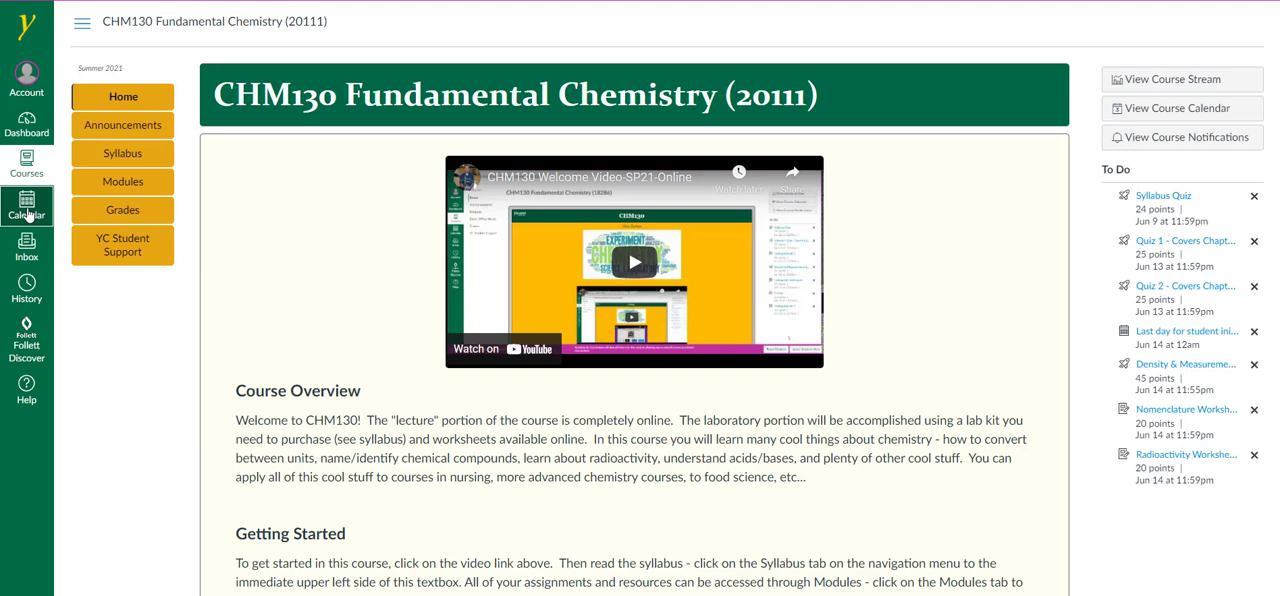
# Open the calendar and advance from May to June 2021.
pyautogui.click(26, 205)
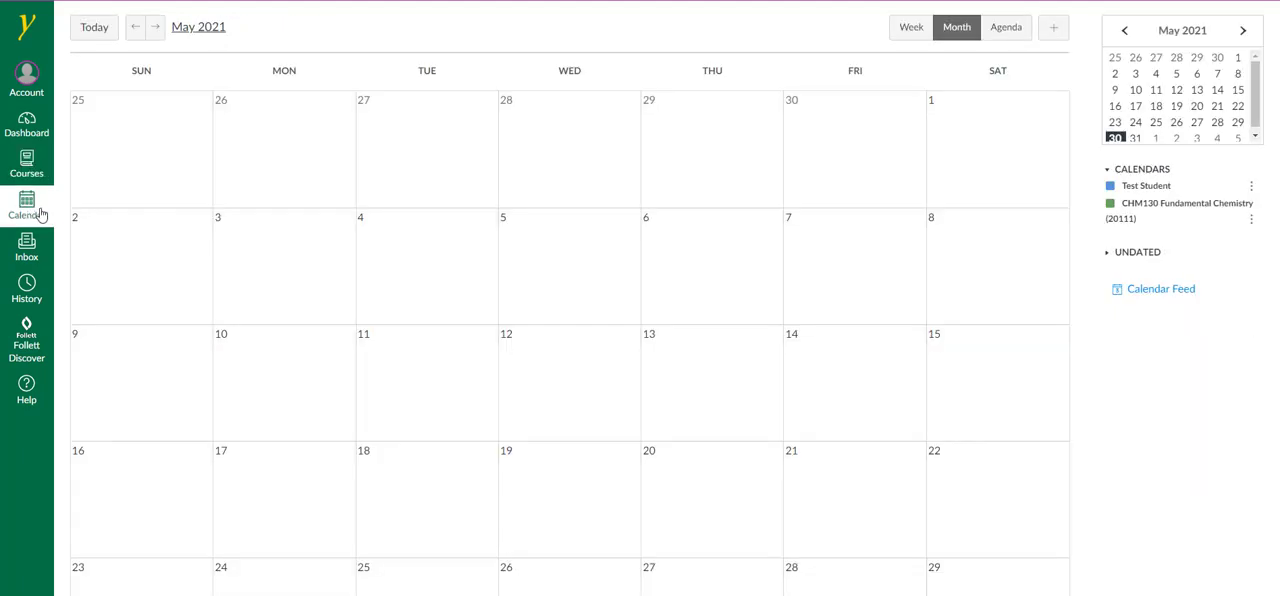
pyautogui.moveTo(393, 222)
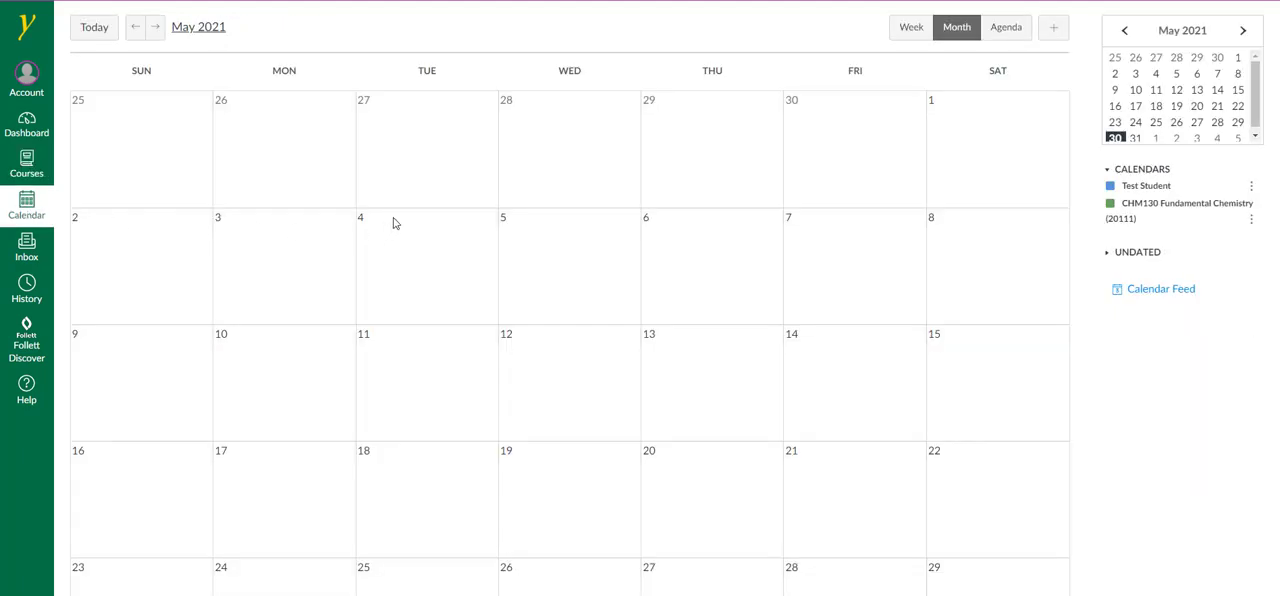
pyautogui.moveTo(384, 226)
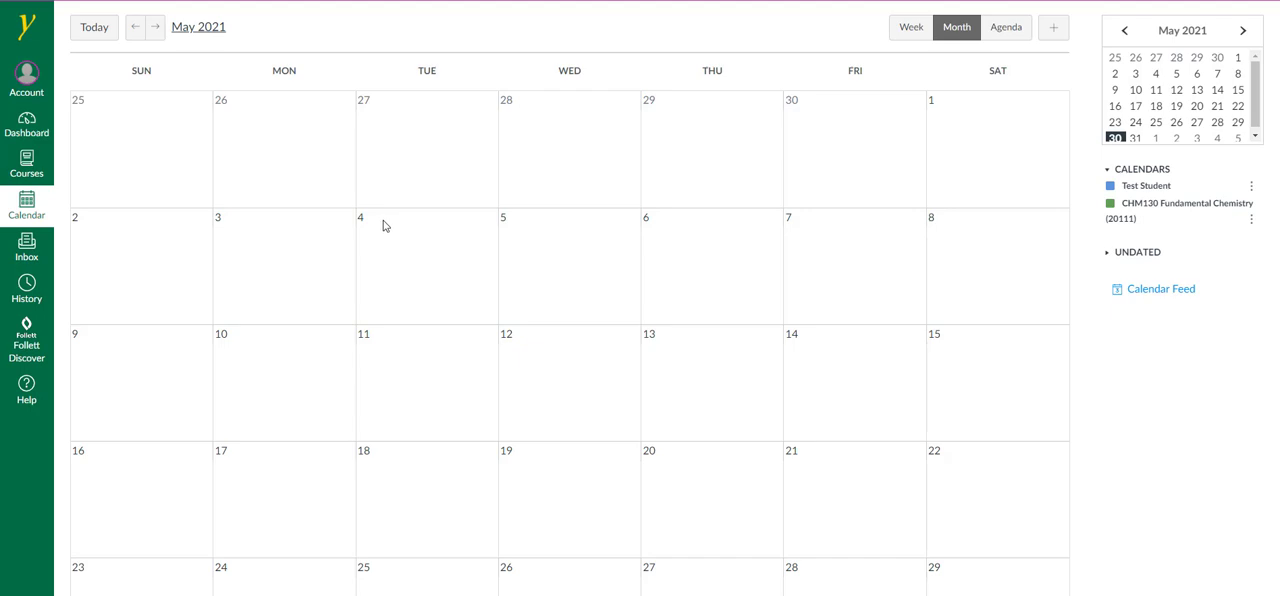
pyautogui.moveTo(175, 85)
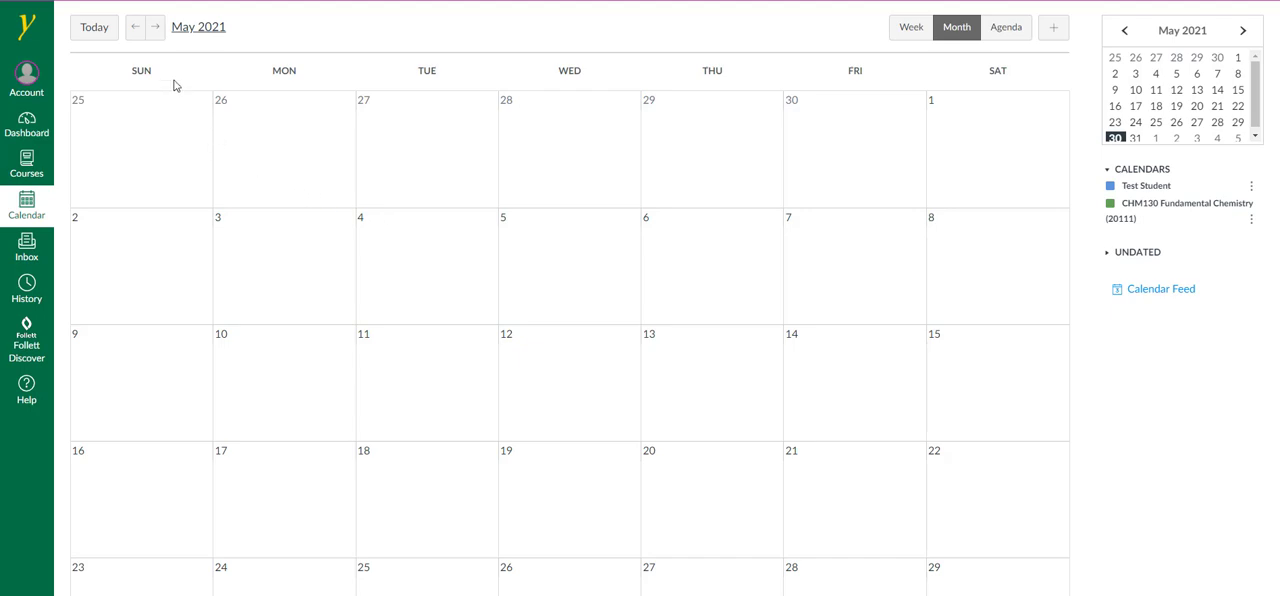
pyautogui.click(155, 27)
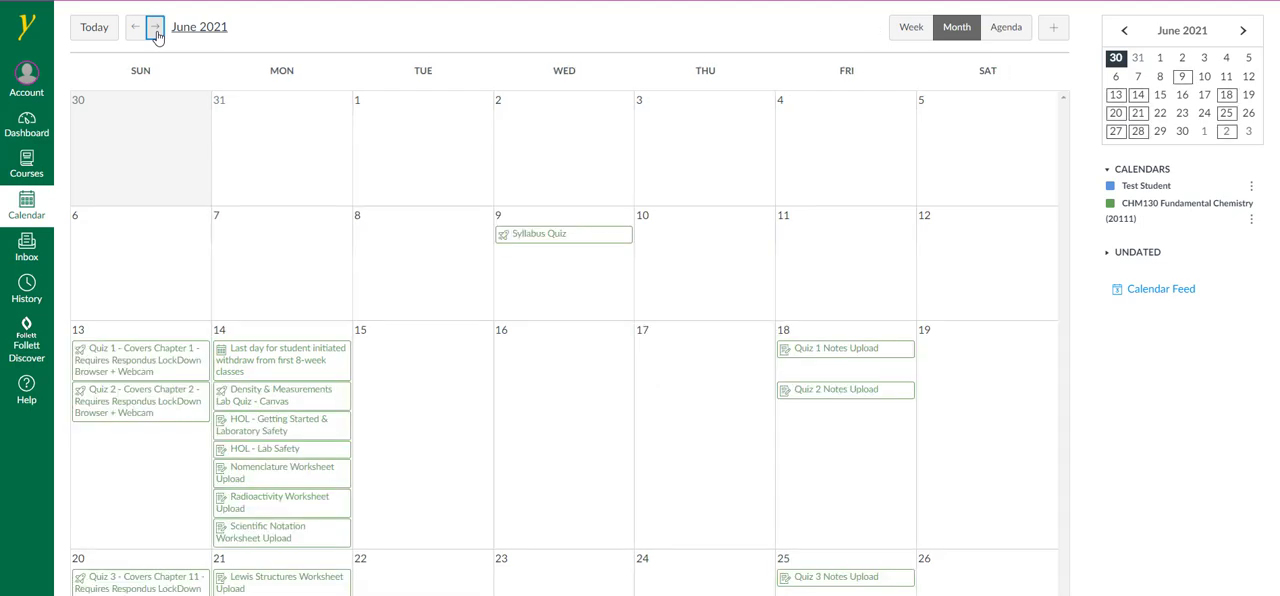
pyautogui.moveTo(750, 430)
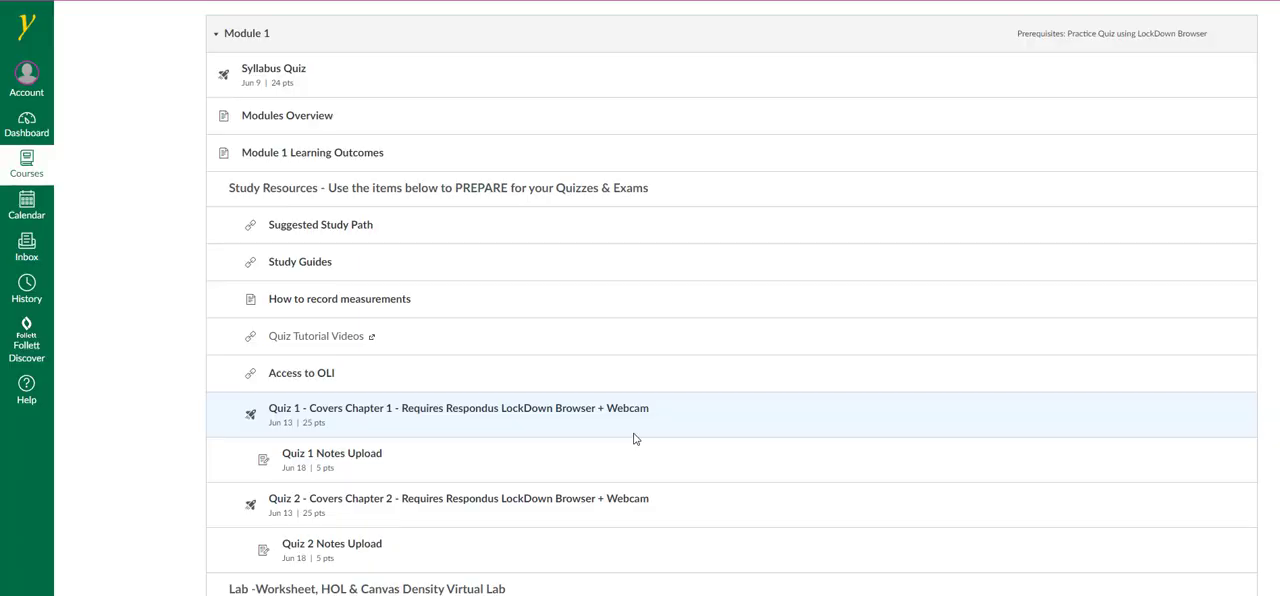
pyautogui.moveTo(301, 373)
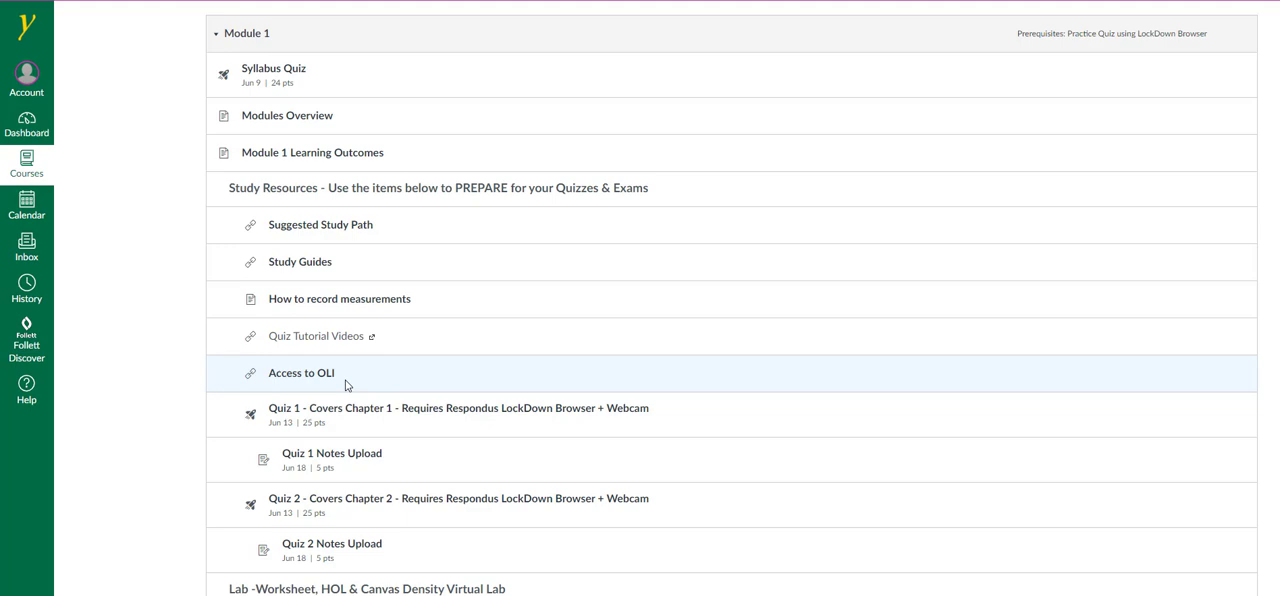
pyautogui.moveTo(351, 382)
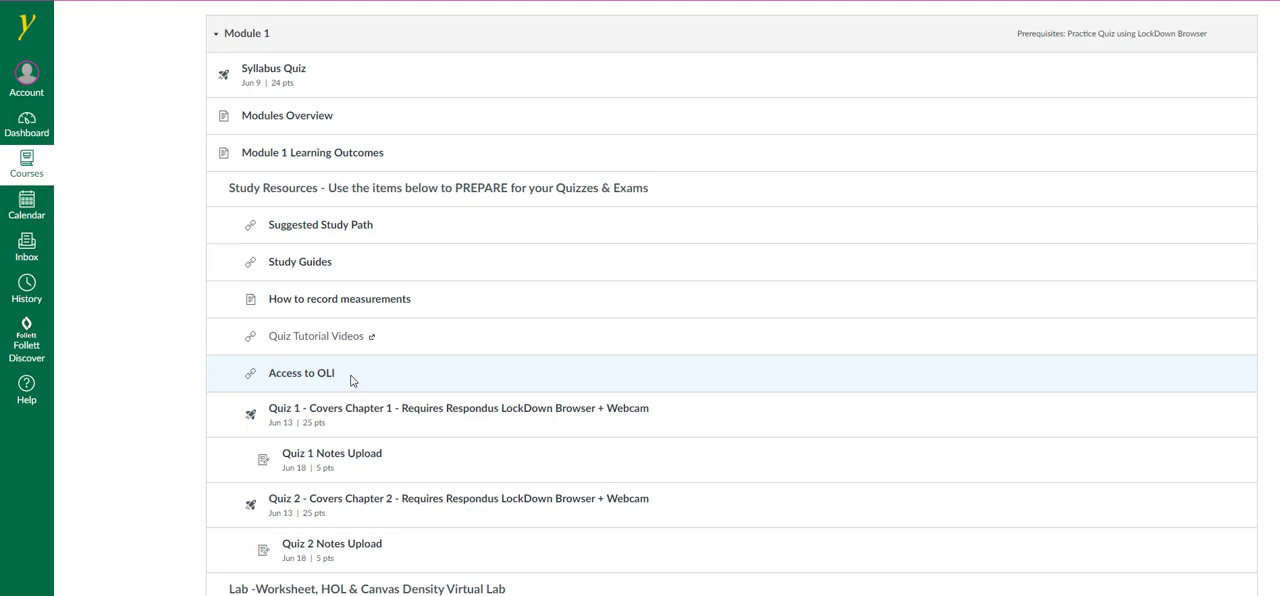
pyautogui.moveTo(327, 379)
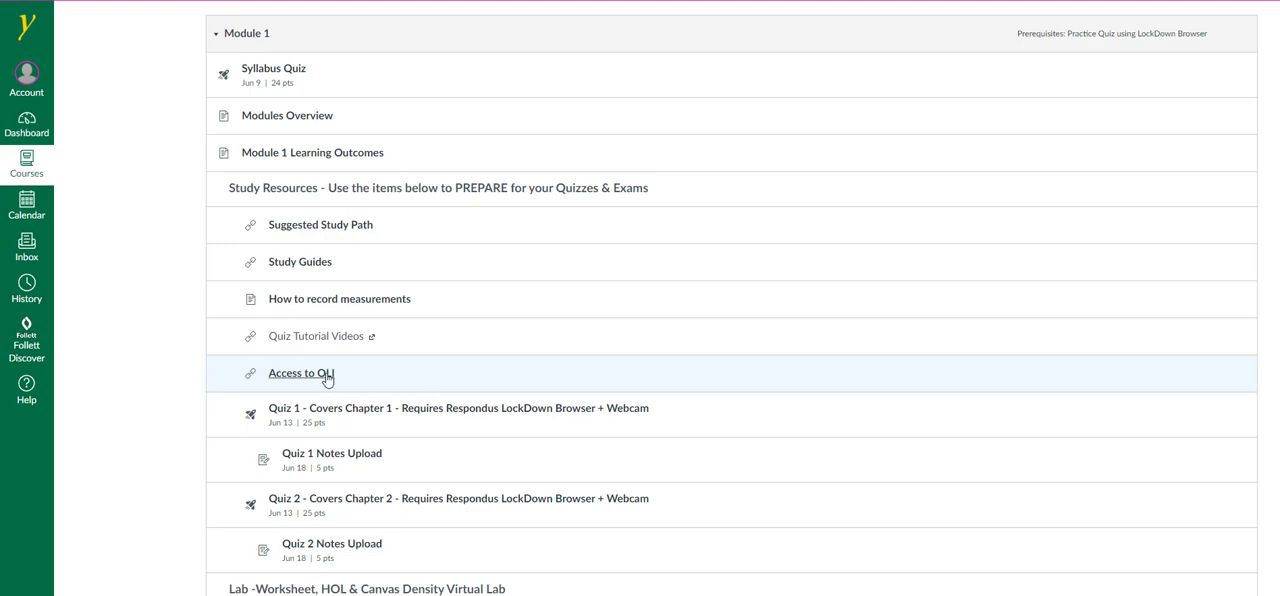
pyautogui.moveTo(301, 373)
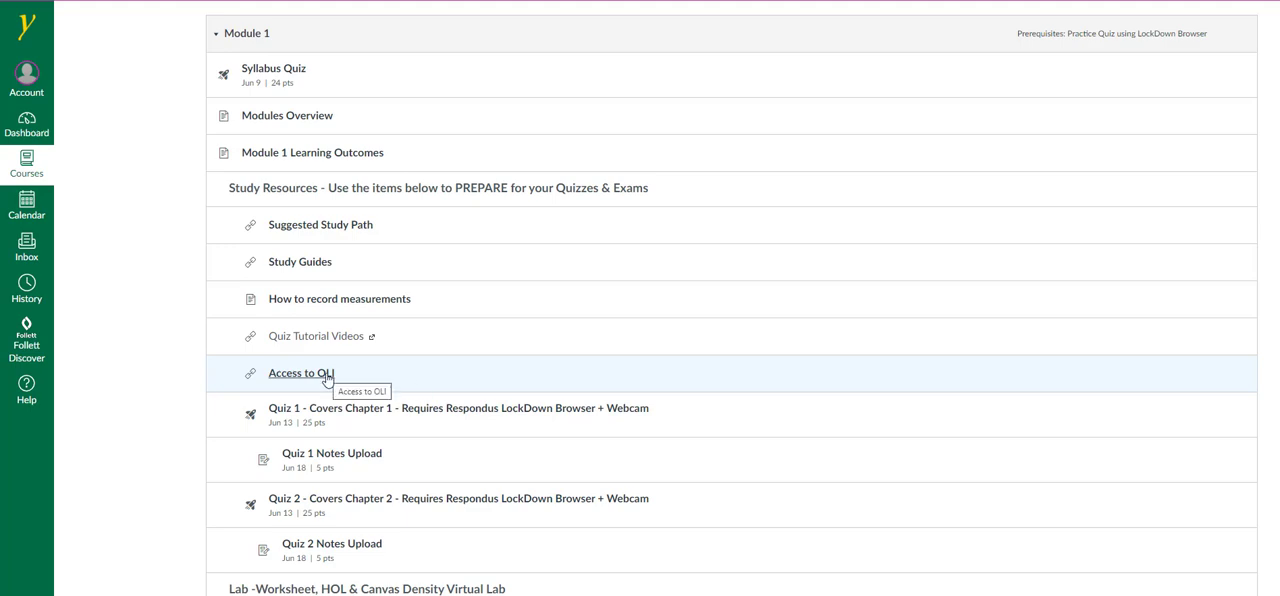
pyautogui.moveTo(137, 316)
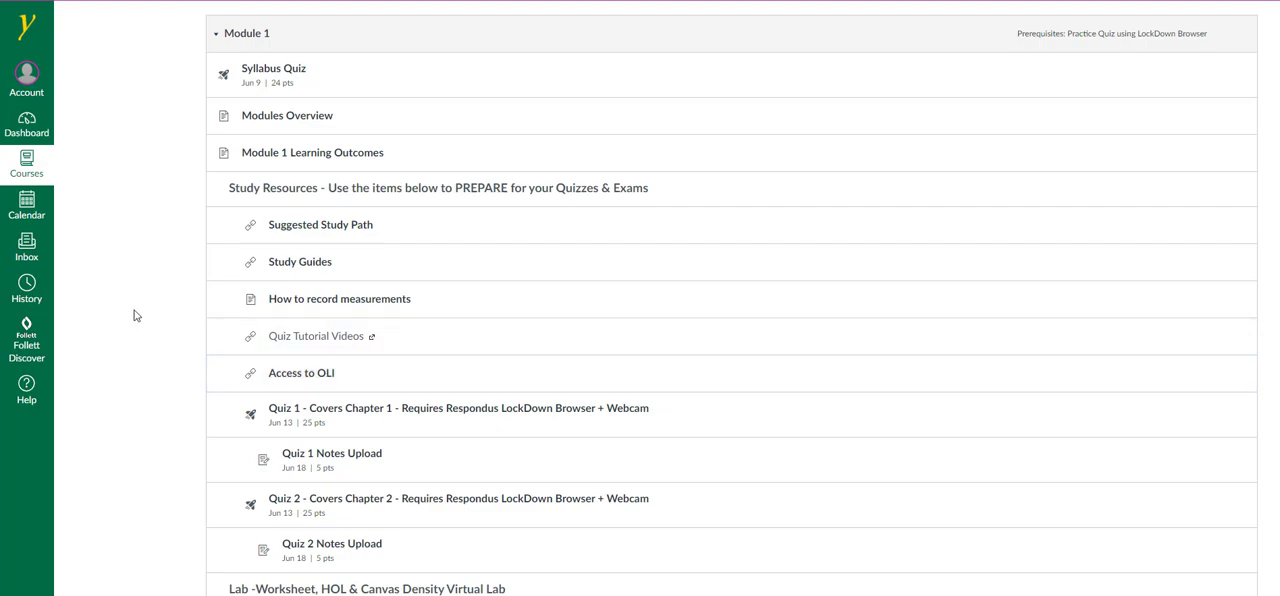
# Open the syllabus and scroll to Required Course Materials with OLI key 130-SM21.
pyautogui.click(122, 153)
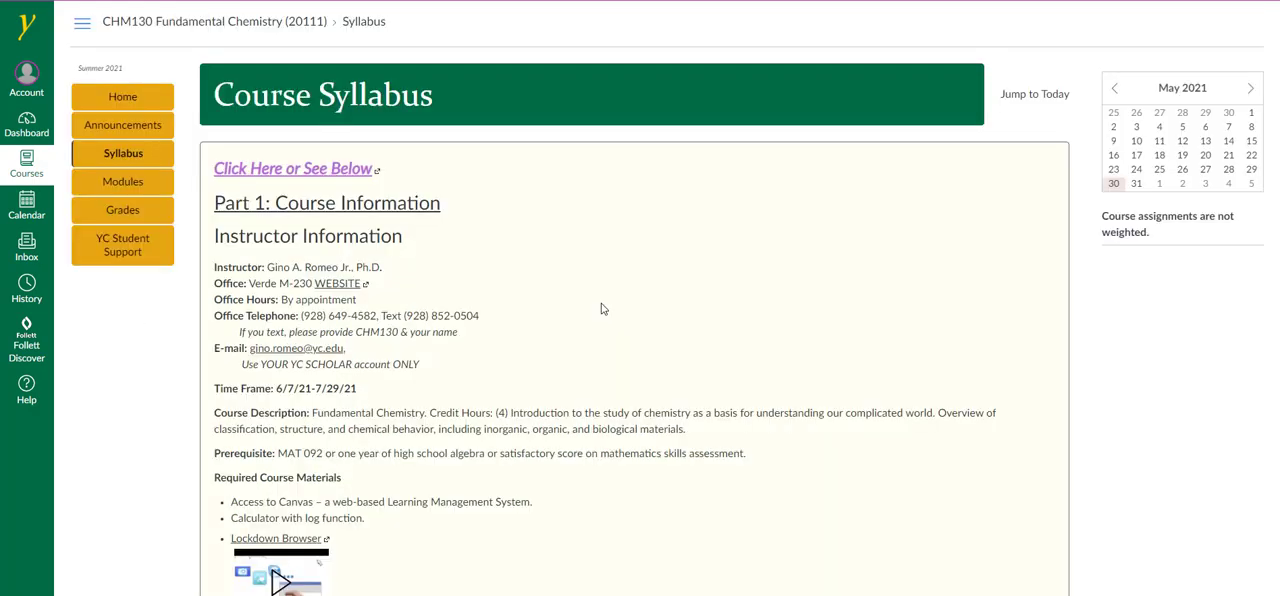
pyautogui.scroll(-3)
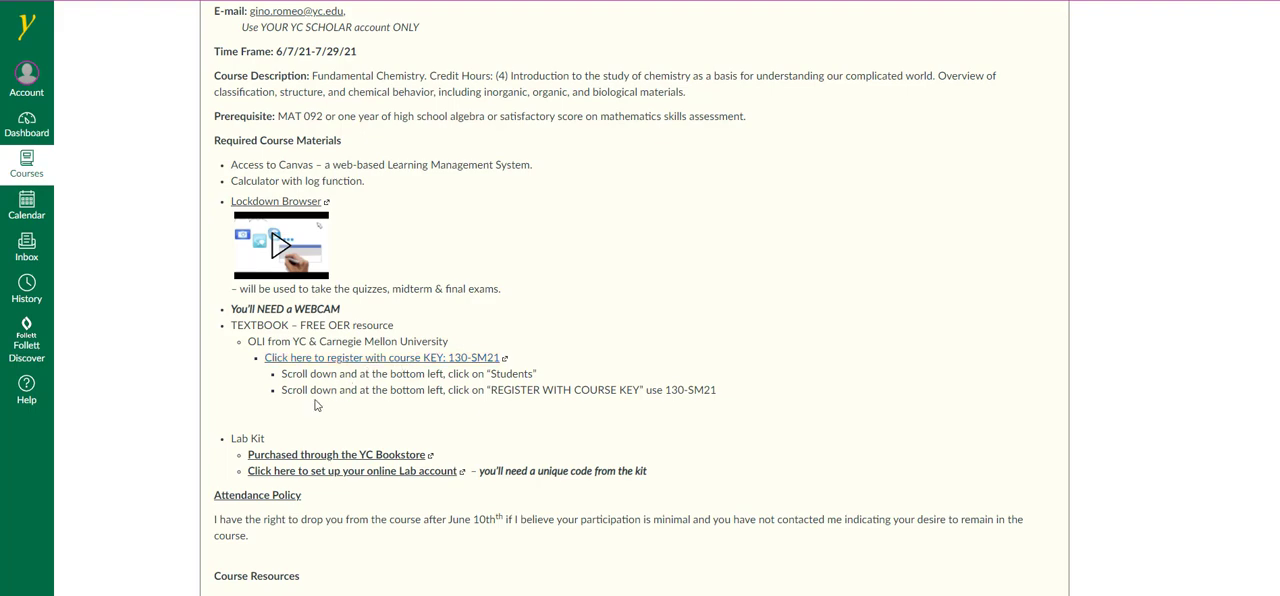
pyautogui.moveTo(343, 361)
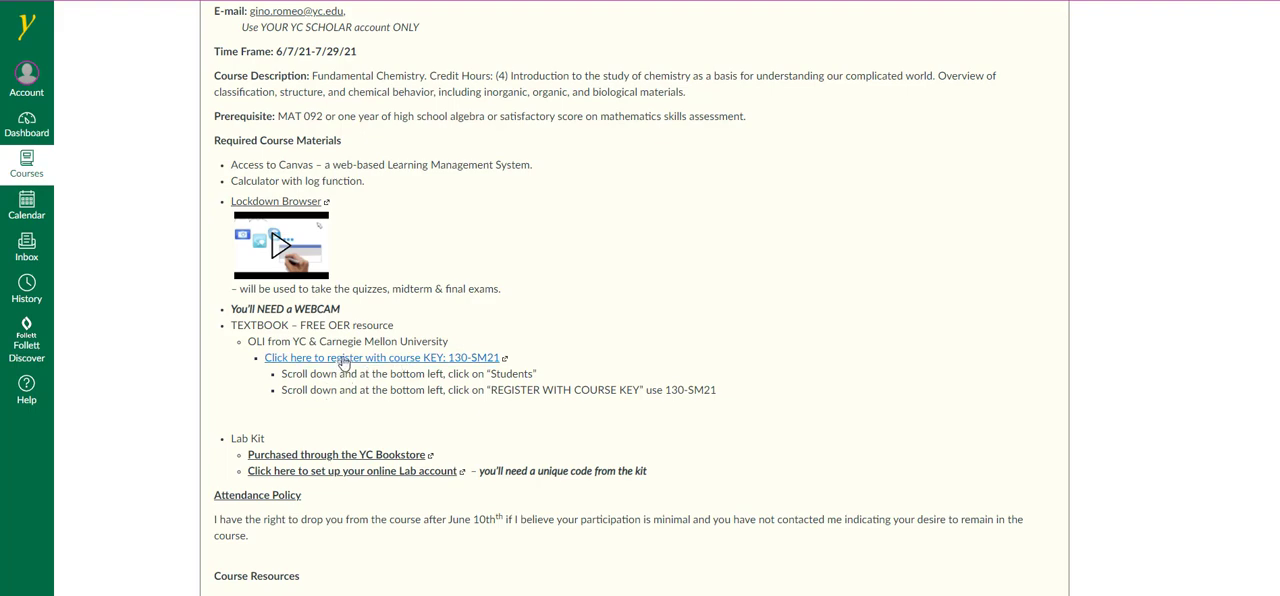
# Follow the OLI textbook link and choose to register with a course key.
pyautogui.click(381, 358)
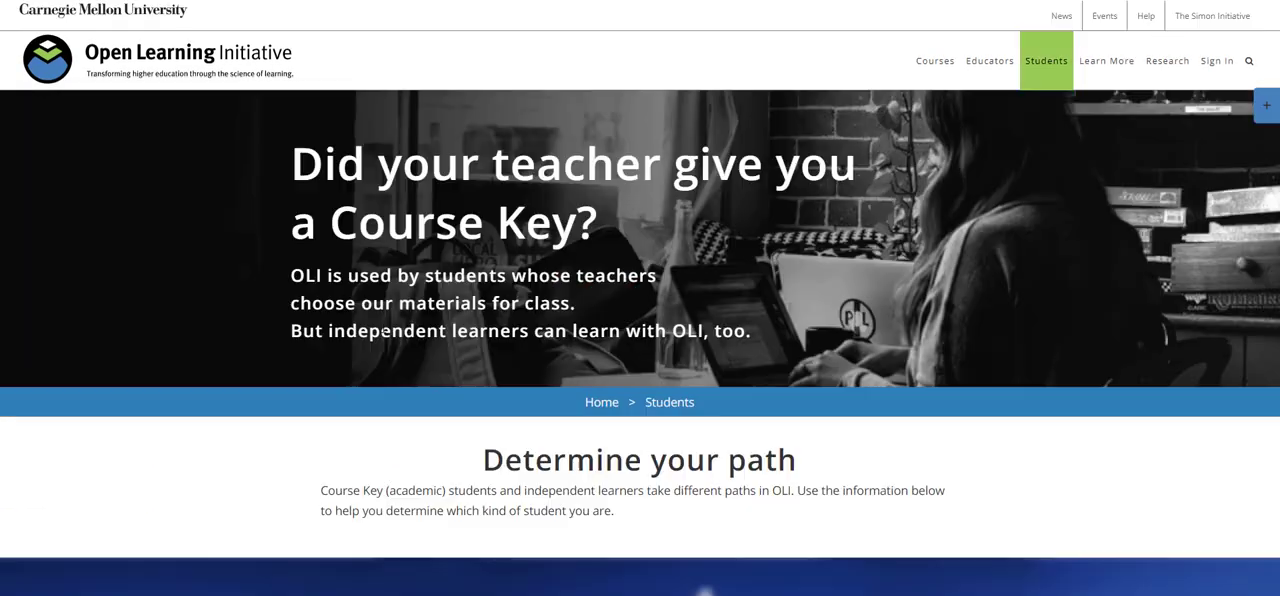
pyautogui.scroll(-3)
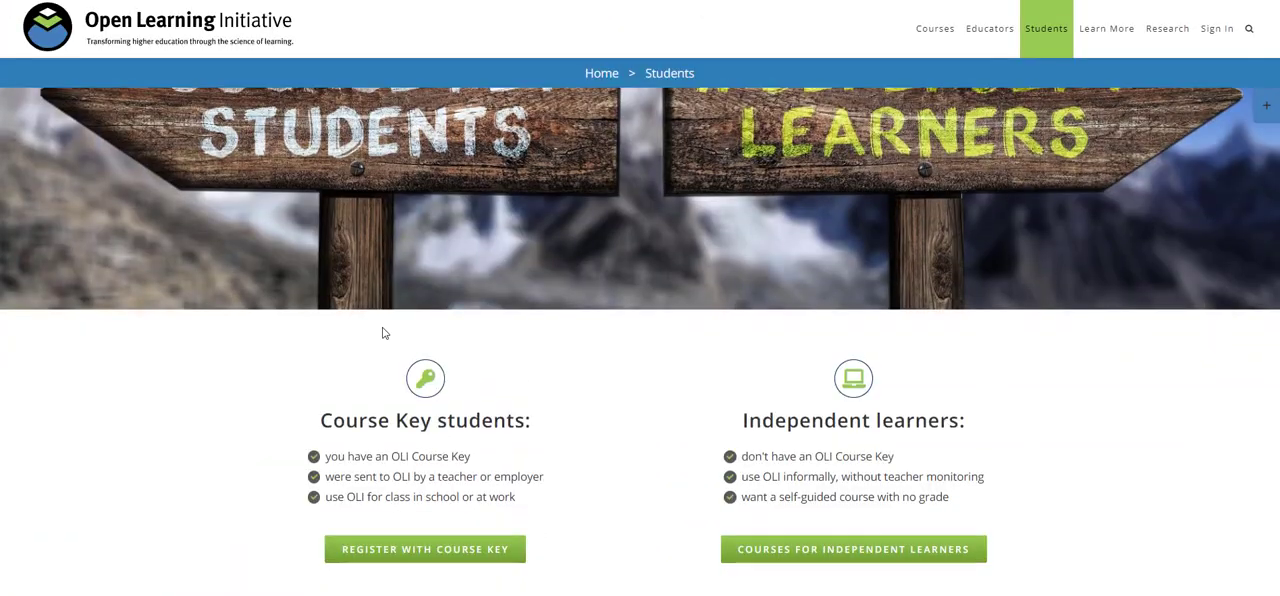
pyautogui.scroll(-3)
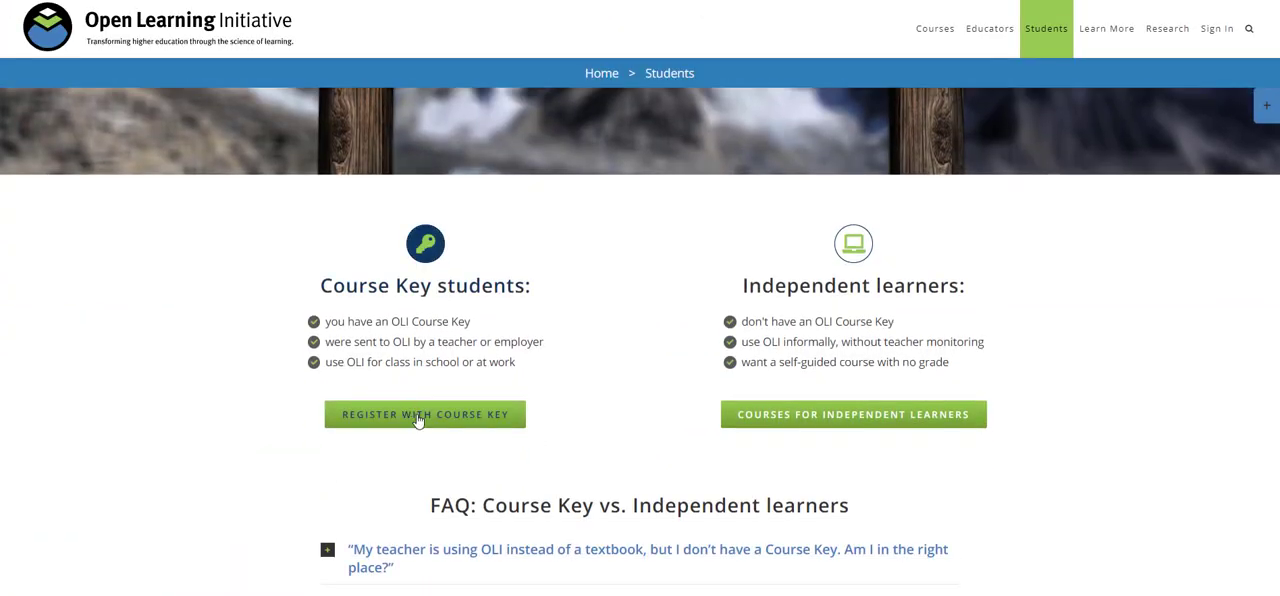
pyautogui.click(424, 414)
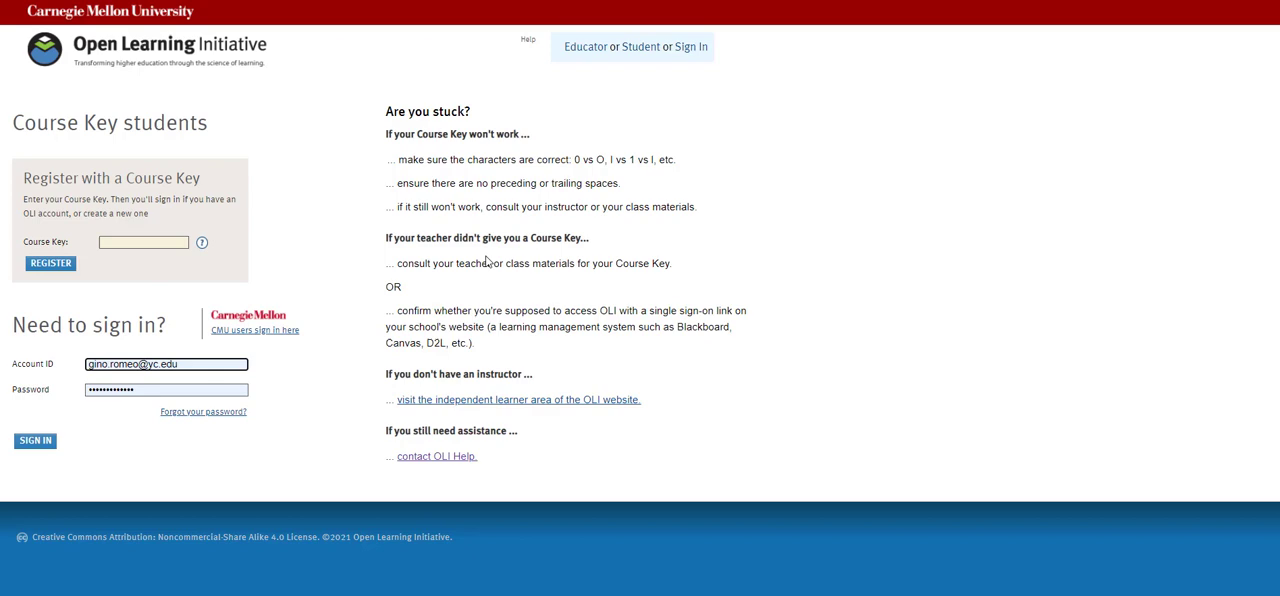
pyautogui.moveTo(333, 286)
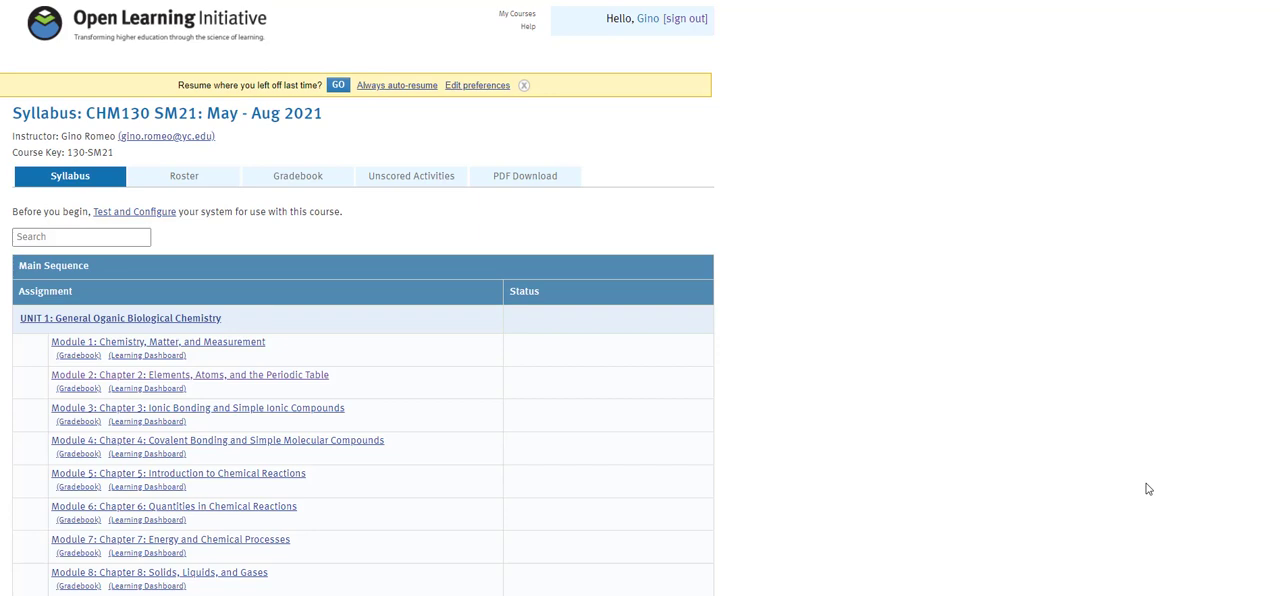
pyautogui.moveTo(1133, 480)
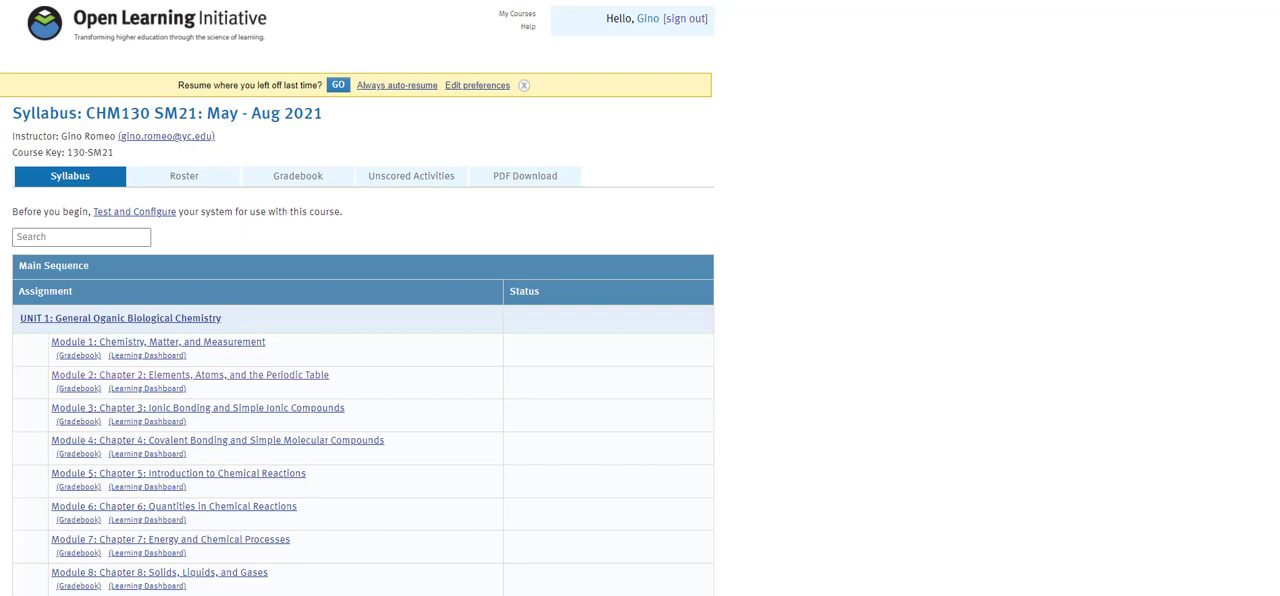
pyautogui.moveTo(1263, 183)
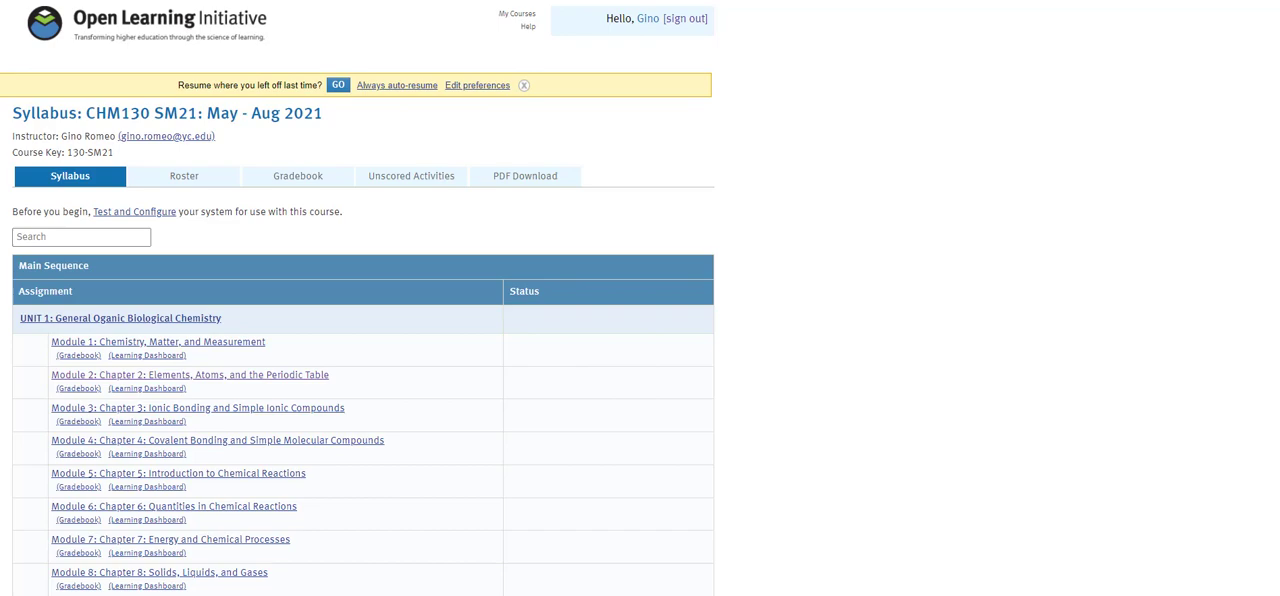
pyautogui.scroll(-3)
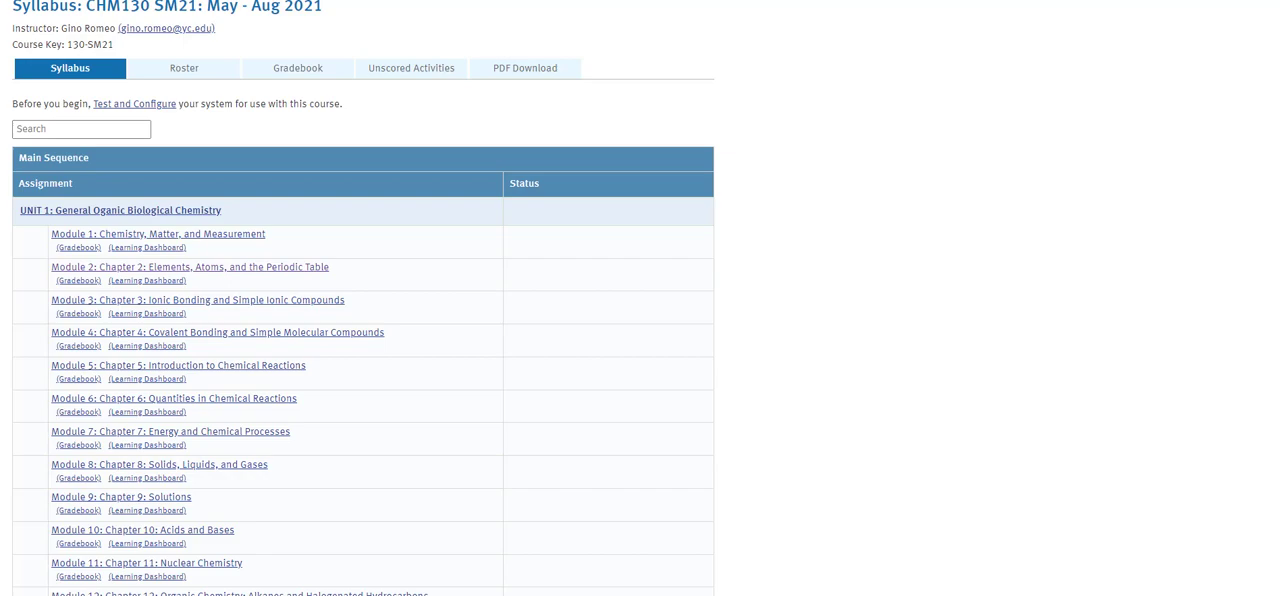
pyautogui.scroll(-3)
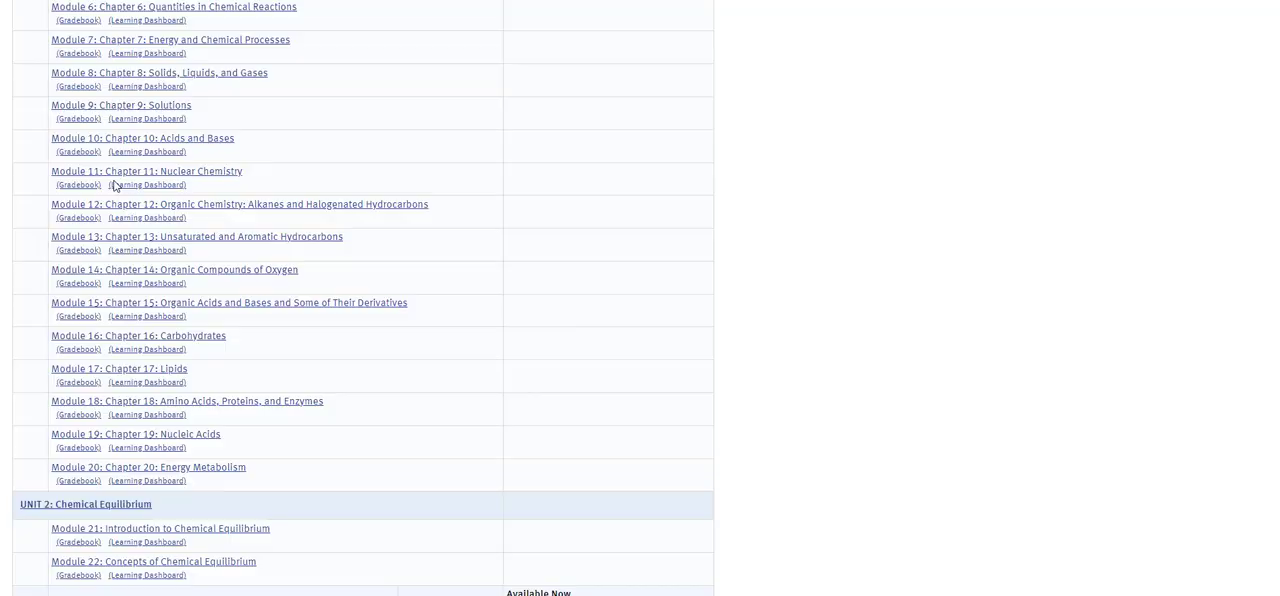
pyautogui.scroll(3)
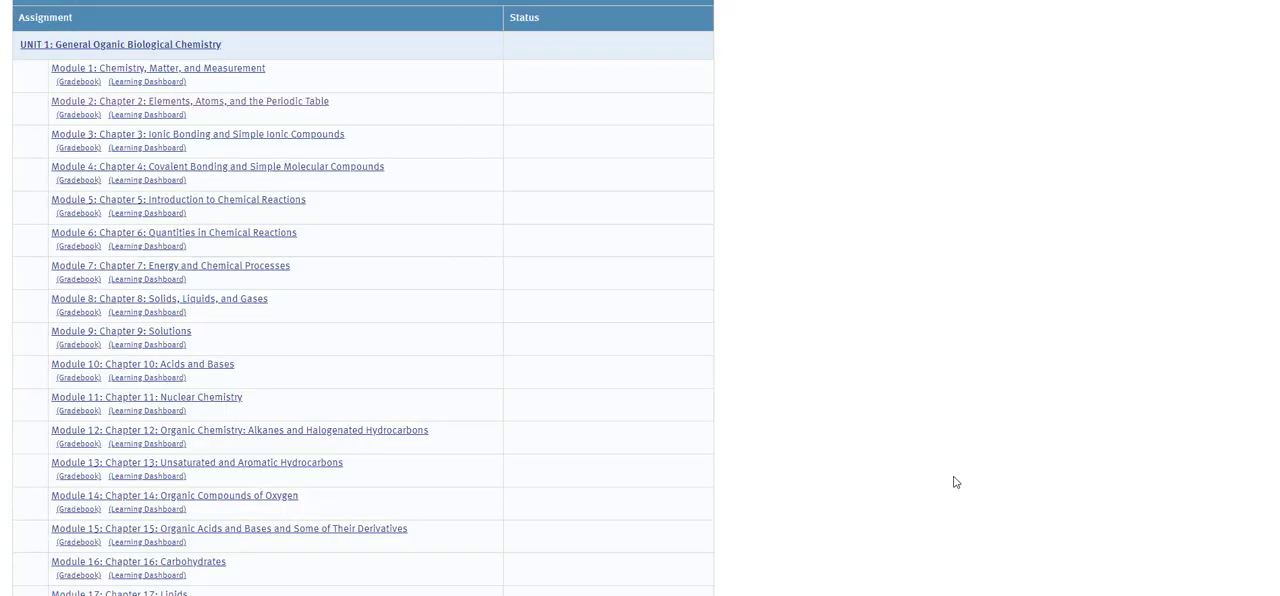
pyautogui.moveTo(455, 178)
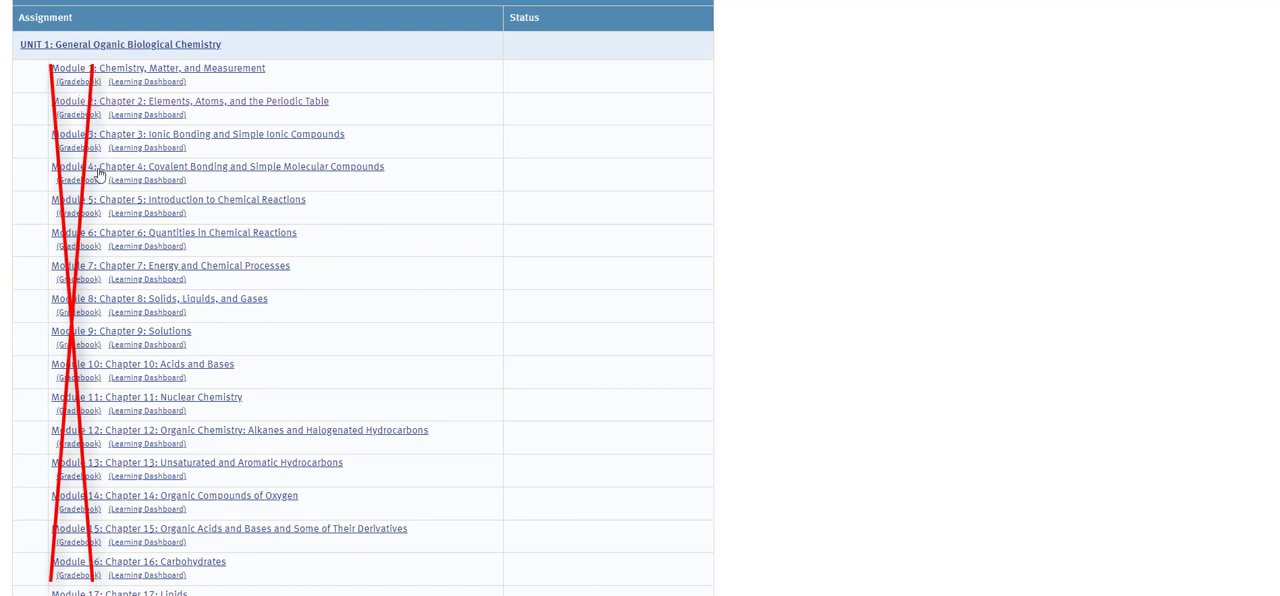
pyautogui.moveTo(98, 211)
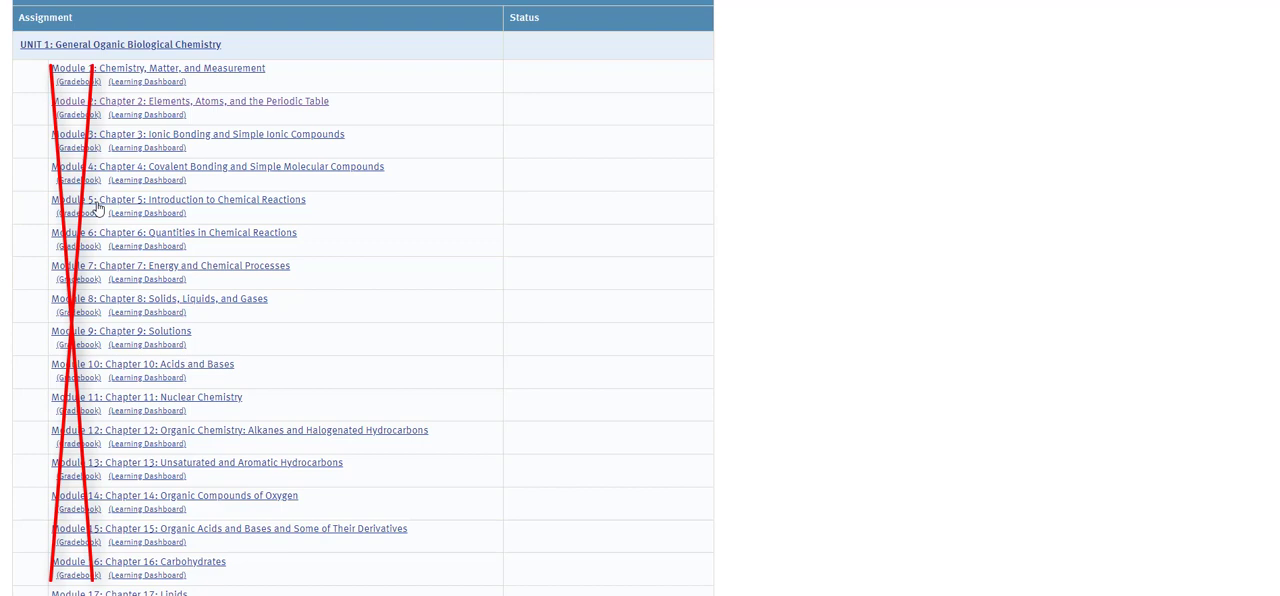
pyautogui.moveTo(83, 76)
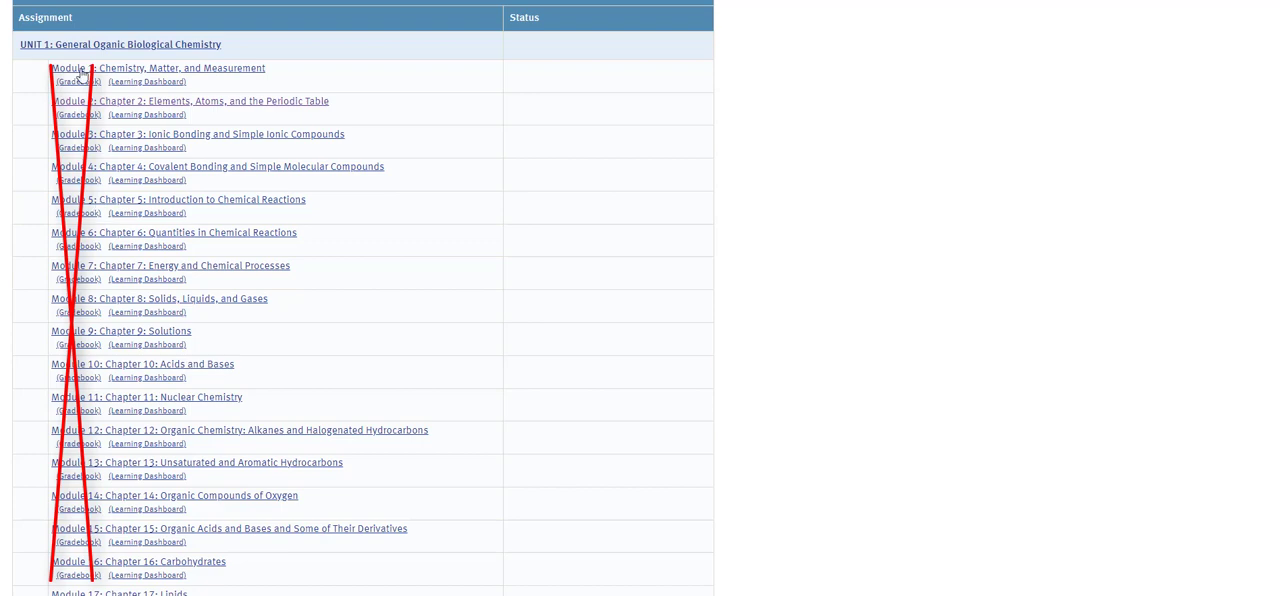
pyautogui.moveTo(85, 245)
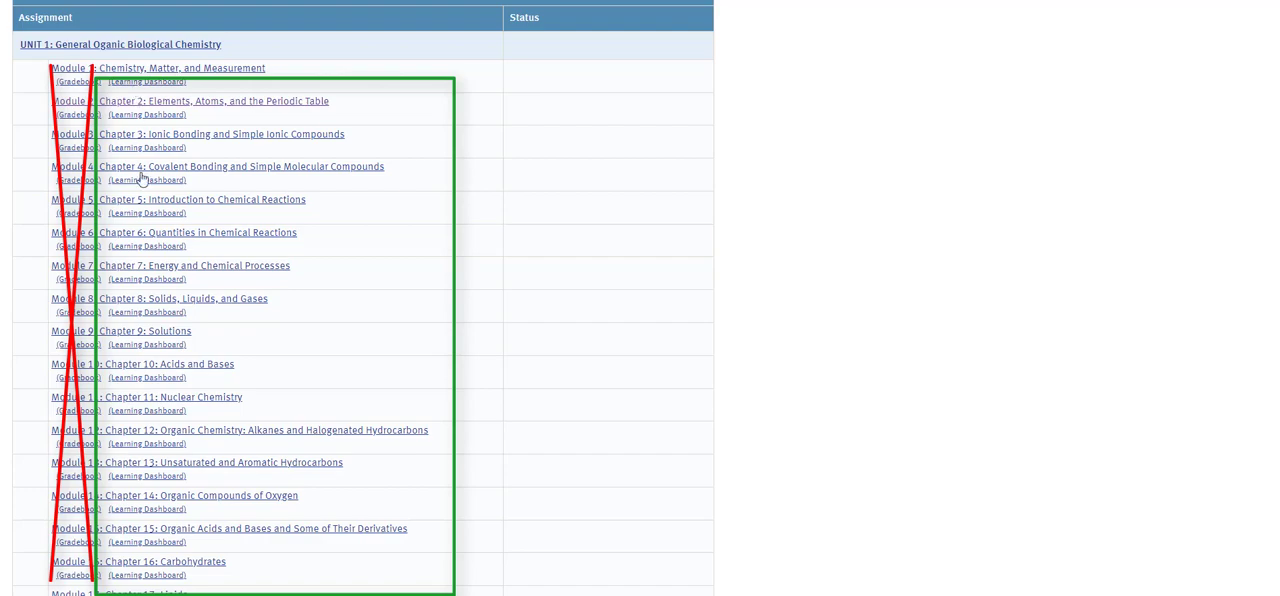
pyautogui.scroll(-3)
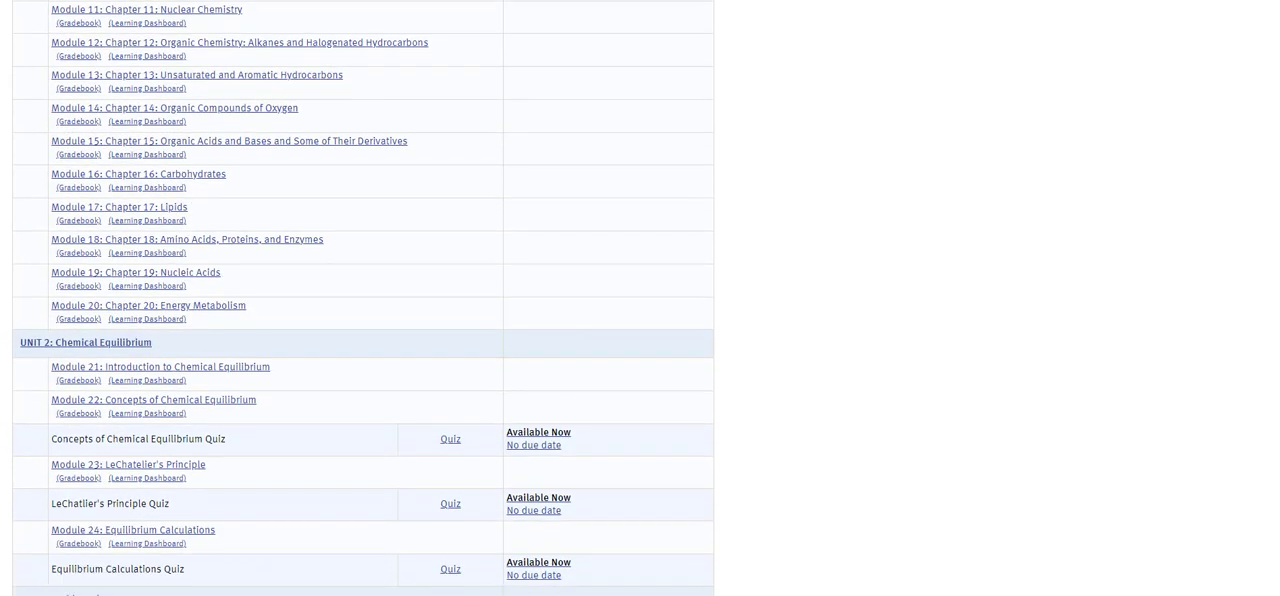
pyautogui.scroll(-3)
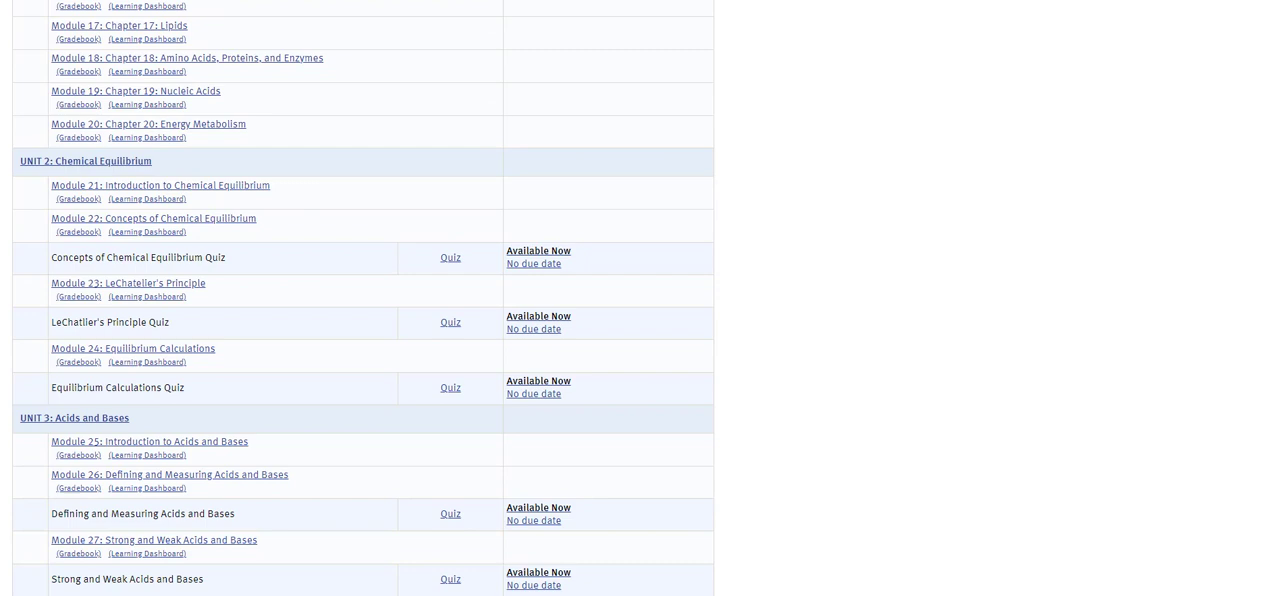
pyautogui.scroll(-3)
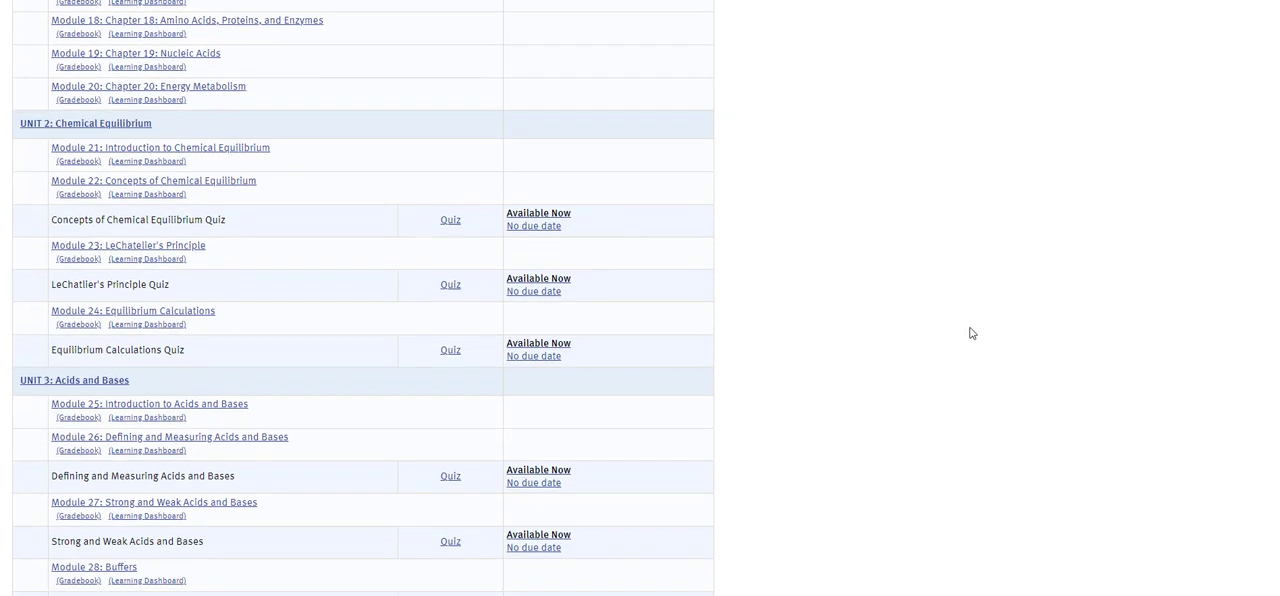
pyautogui.moveTo(285, 182)
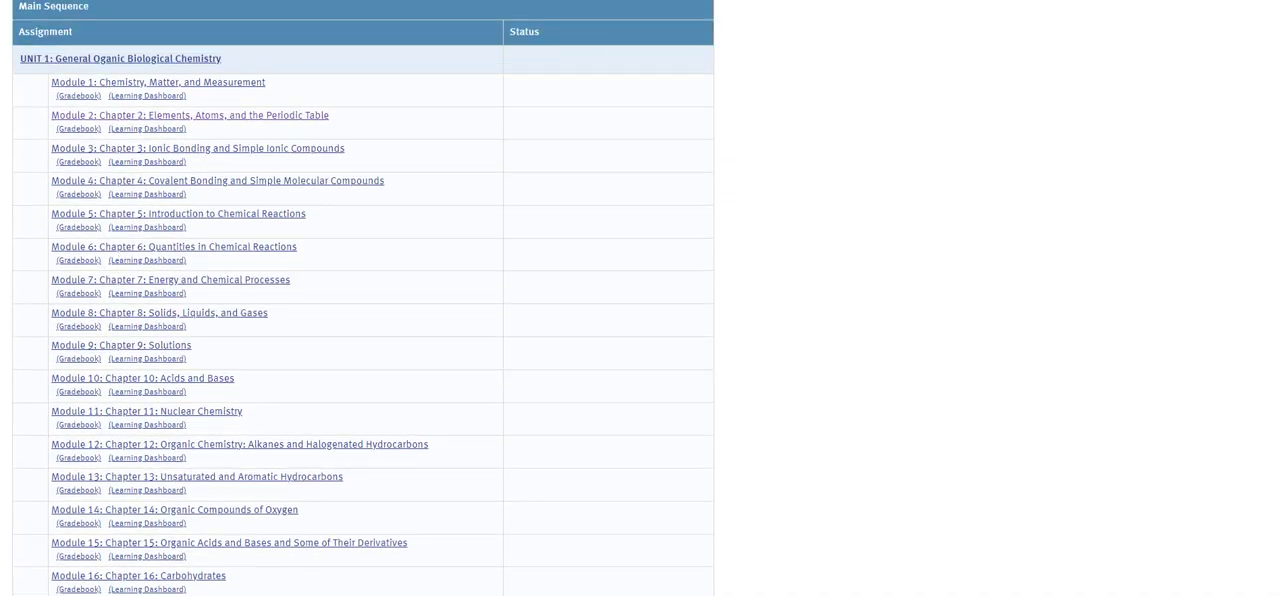
pyautogui.scroll(-3)
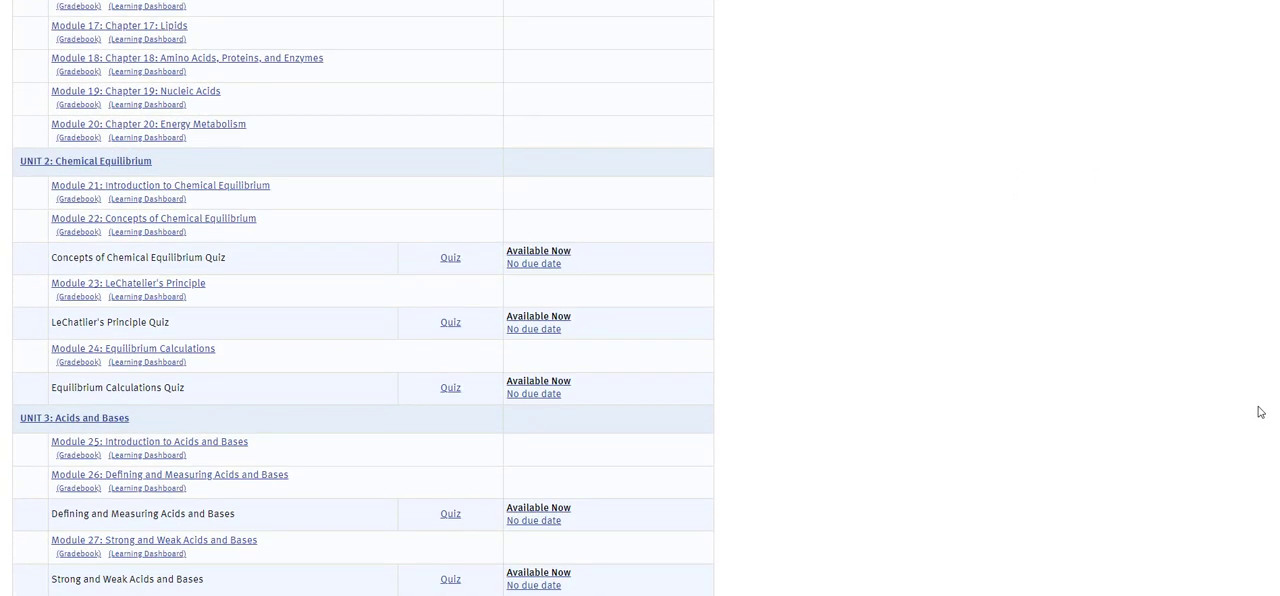
pyautogui.scroll(-3)
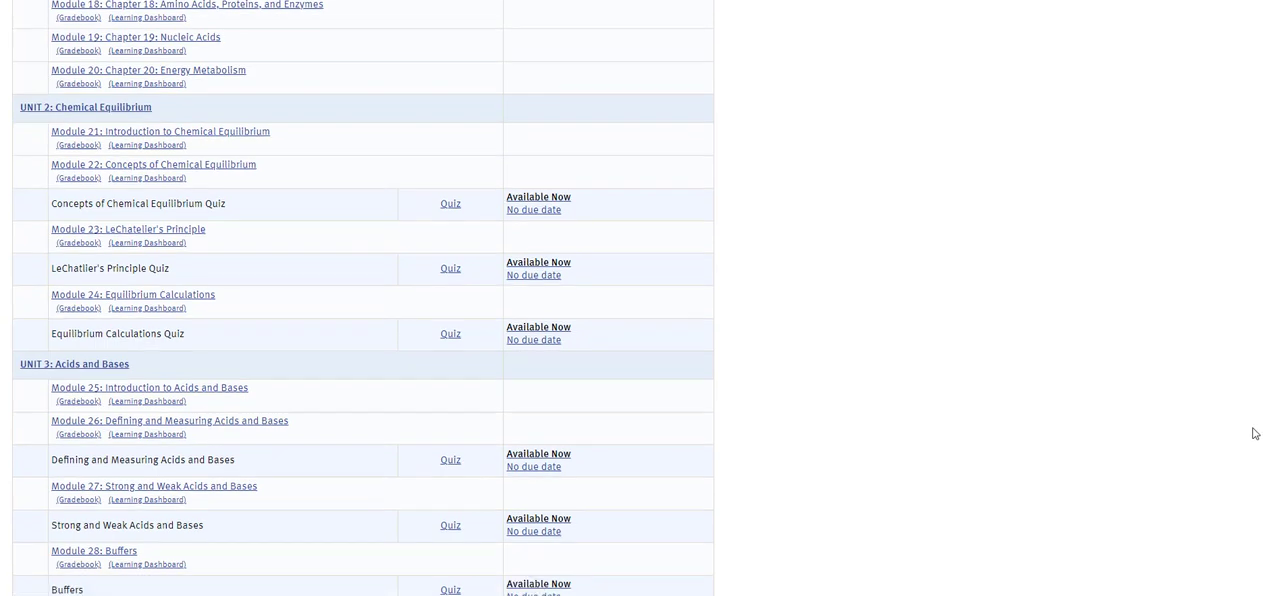
pyautogui.scroll(-3)
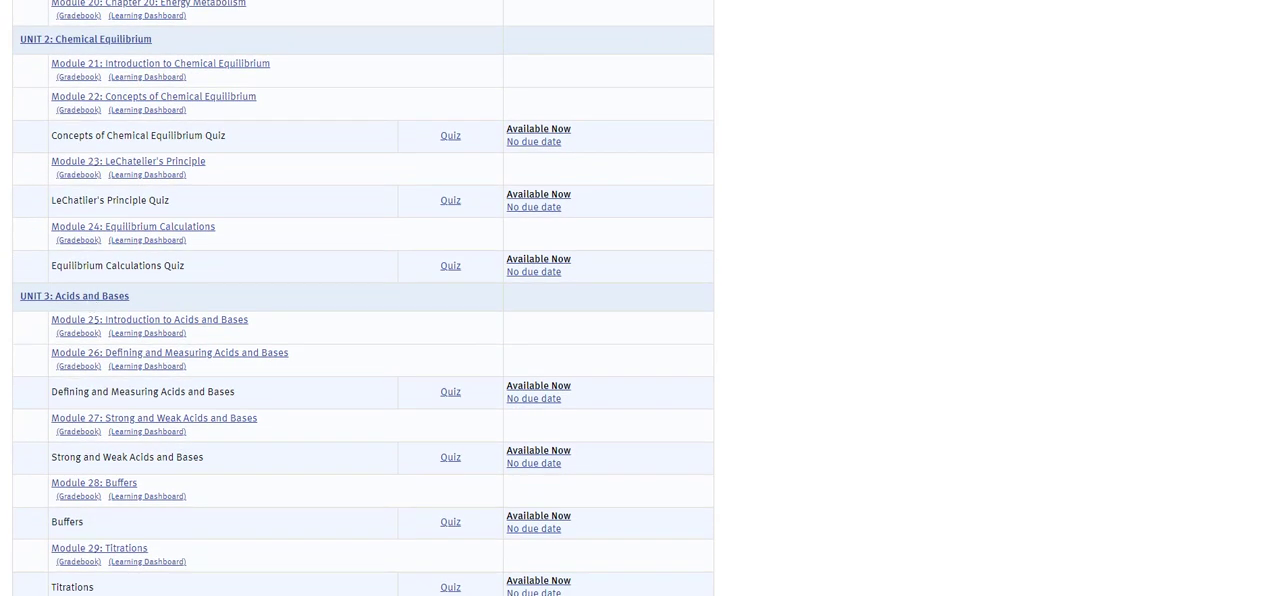
pyautogui.scroll(-3)
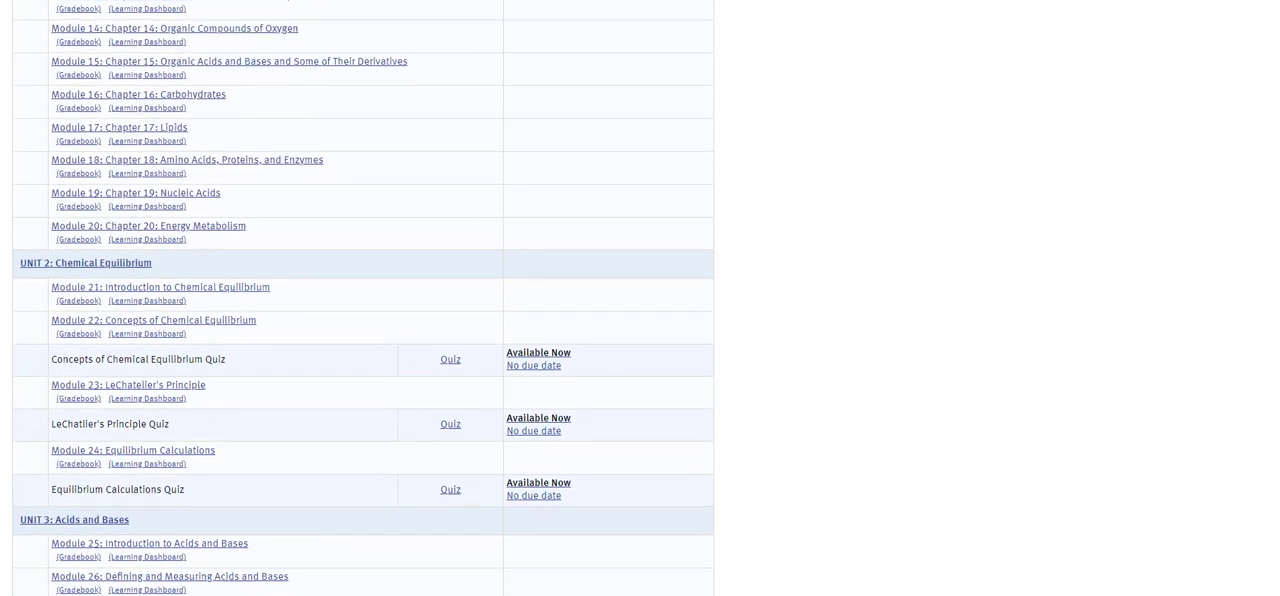
pyautogui.scroll(-3)
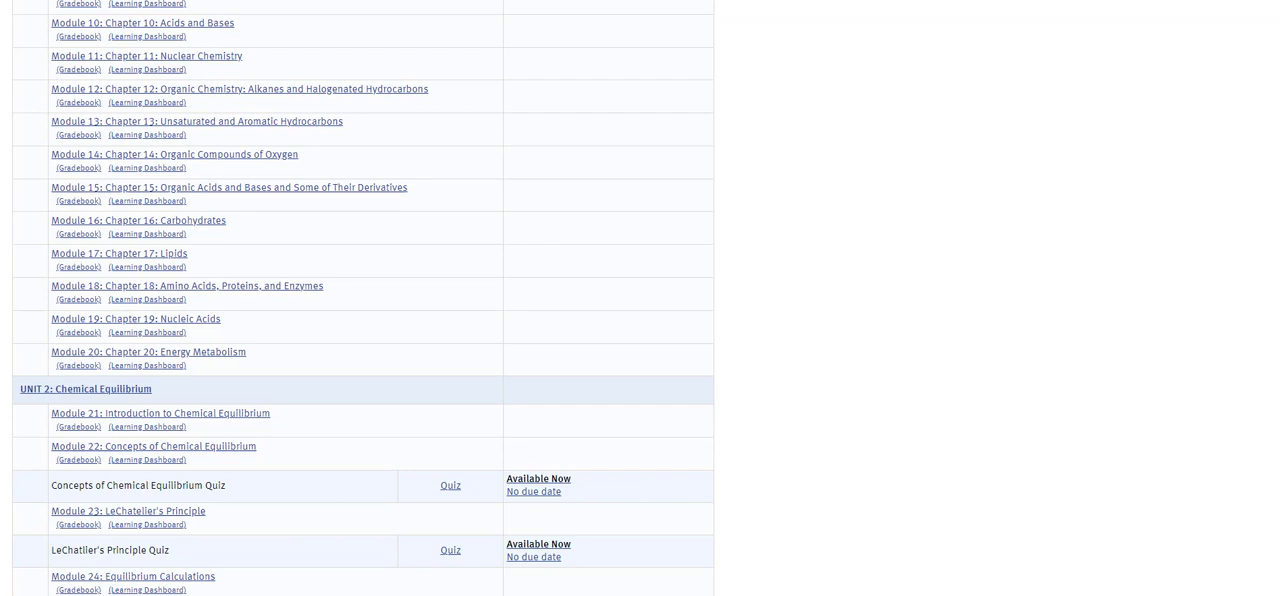
pyautogui.scroll(-3)
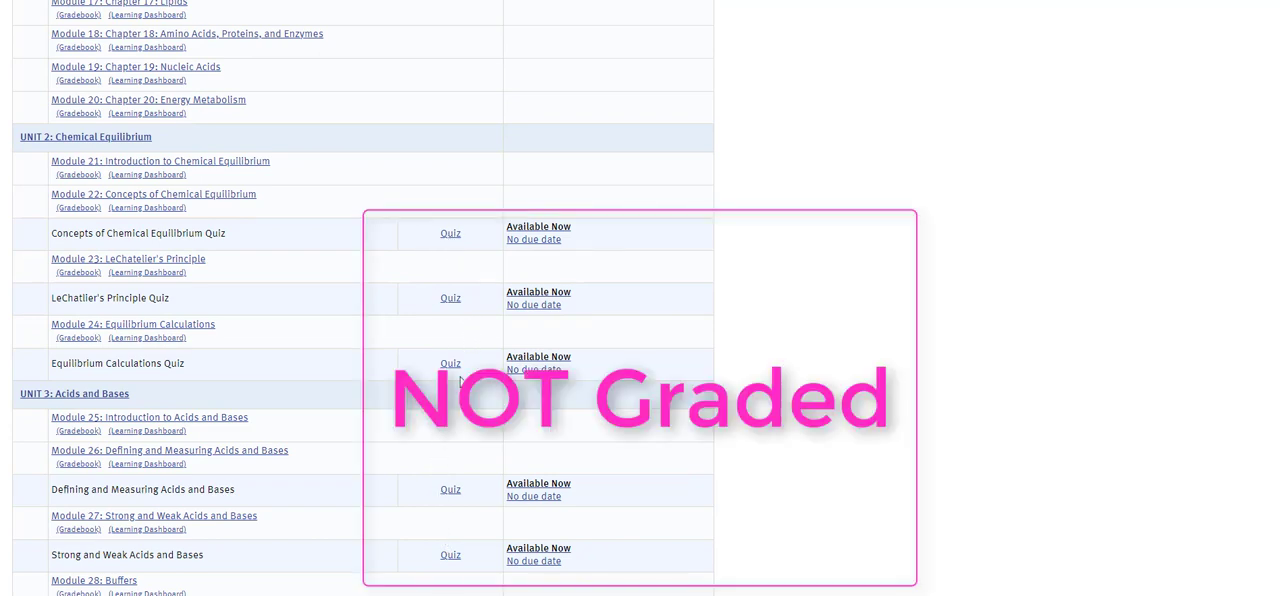
pyautogui.moveTo(475, 289)
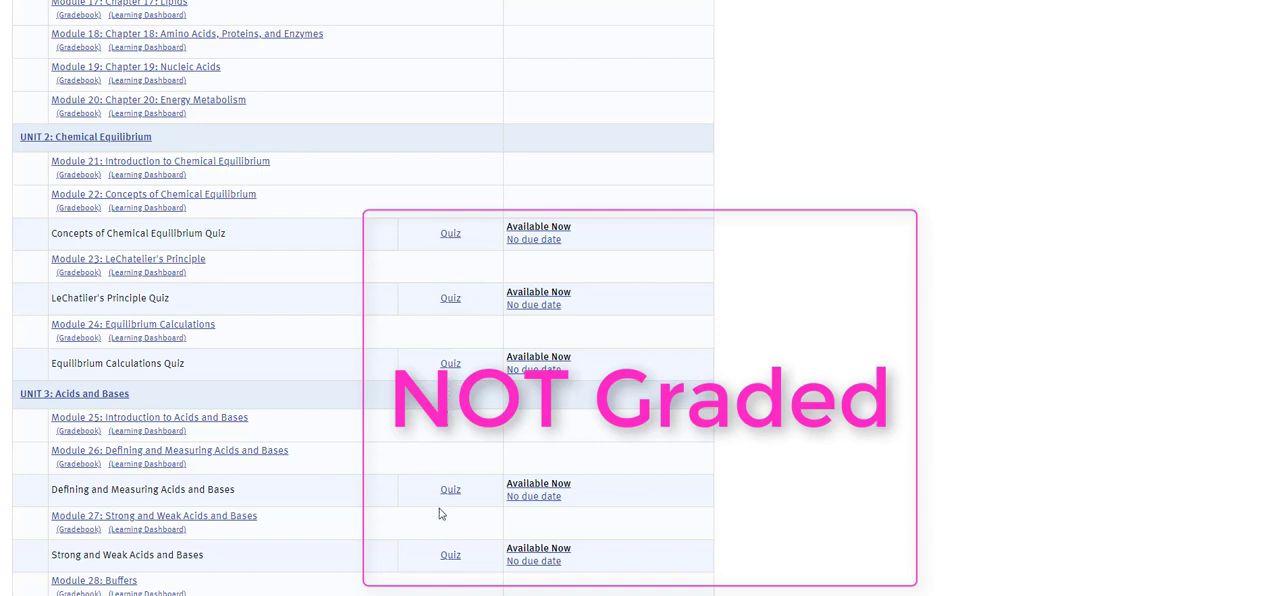
pyautogui.moveTo(454, 246)
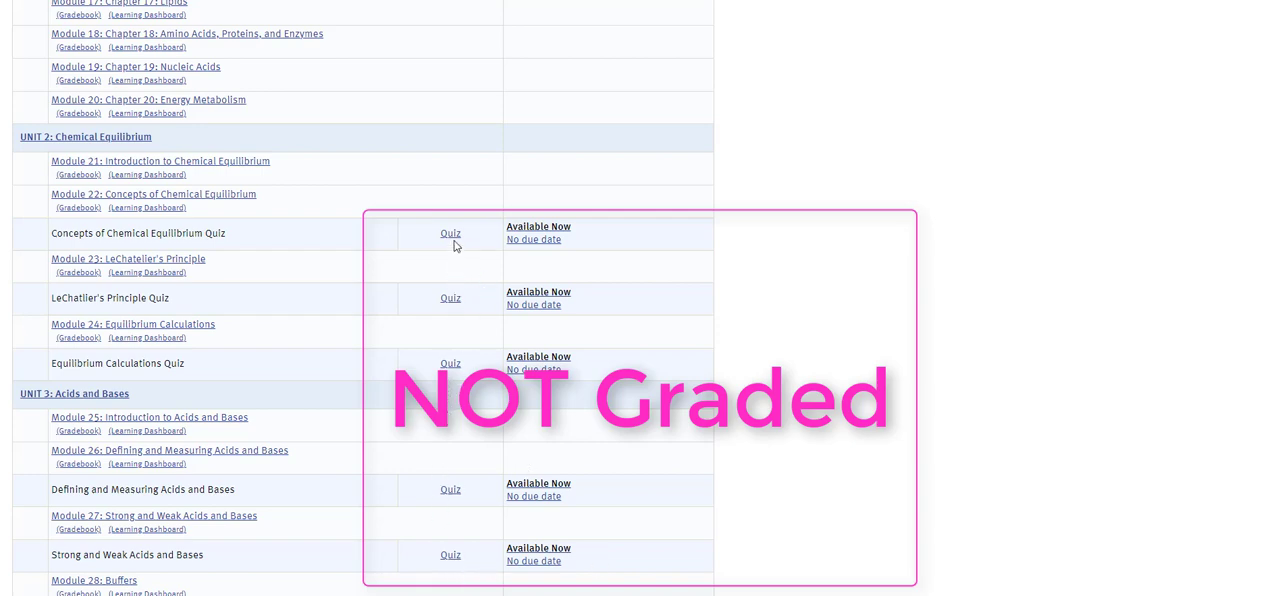
pyautogui.moveTo(222, 177)
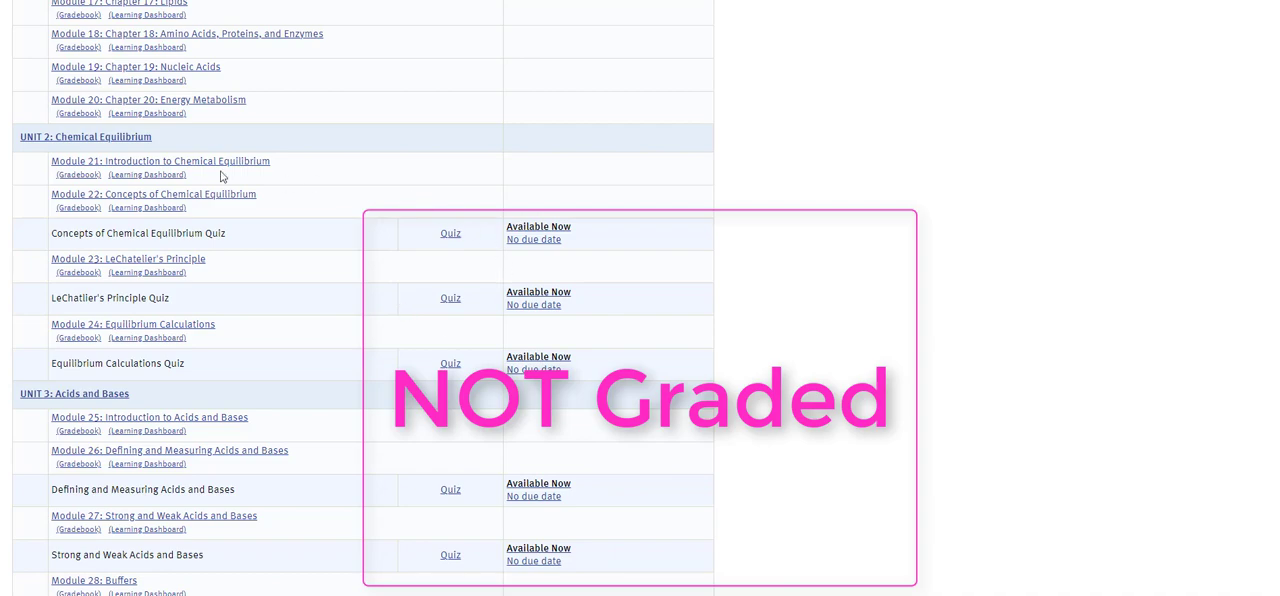
pyautogui.moveTo(492, 236)
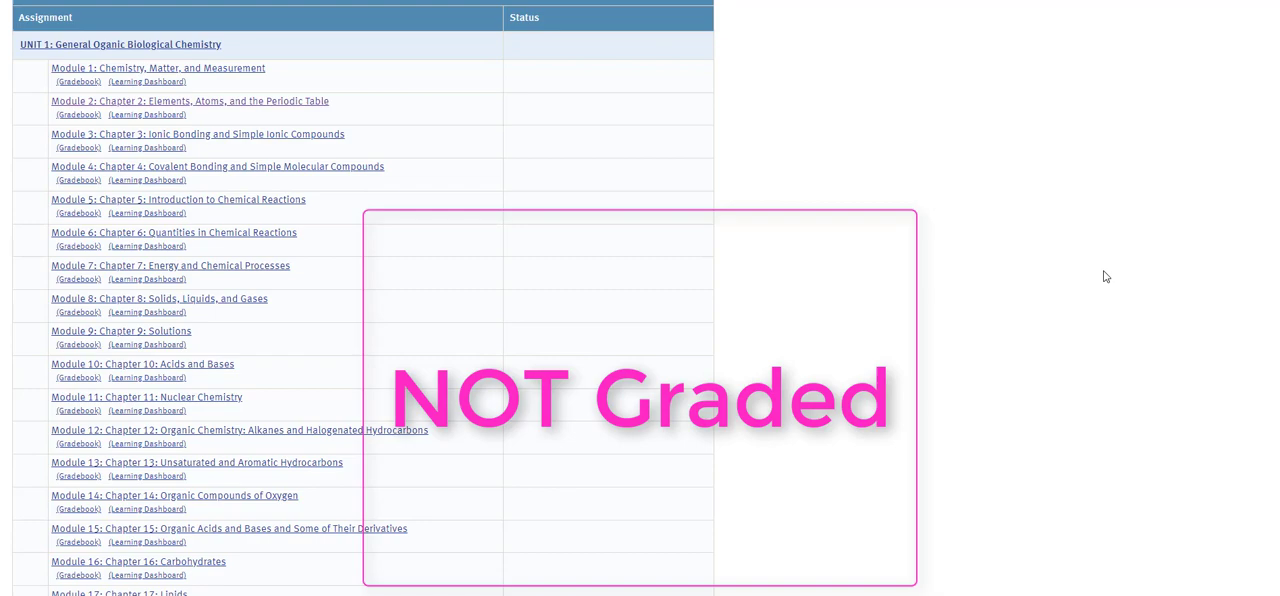
pyautogui.moveTo(1091, 272)
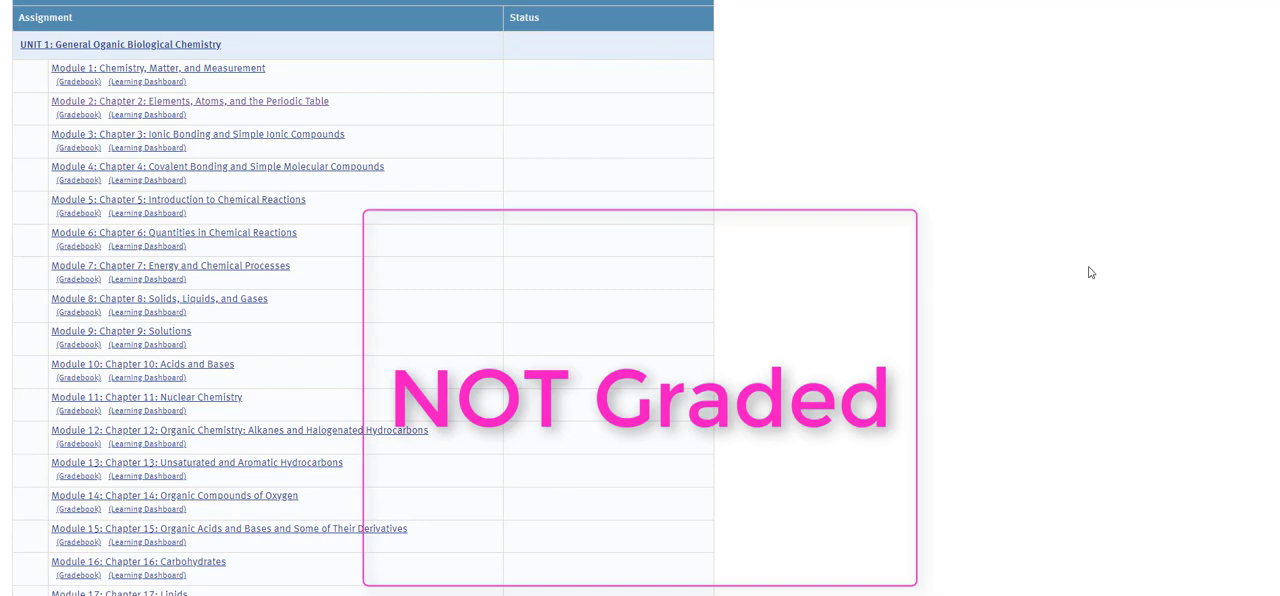